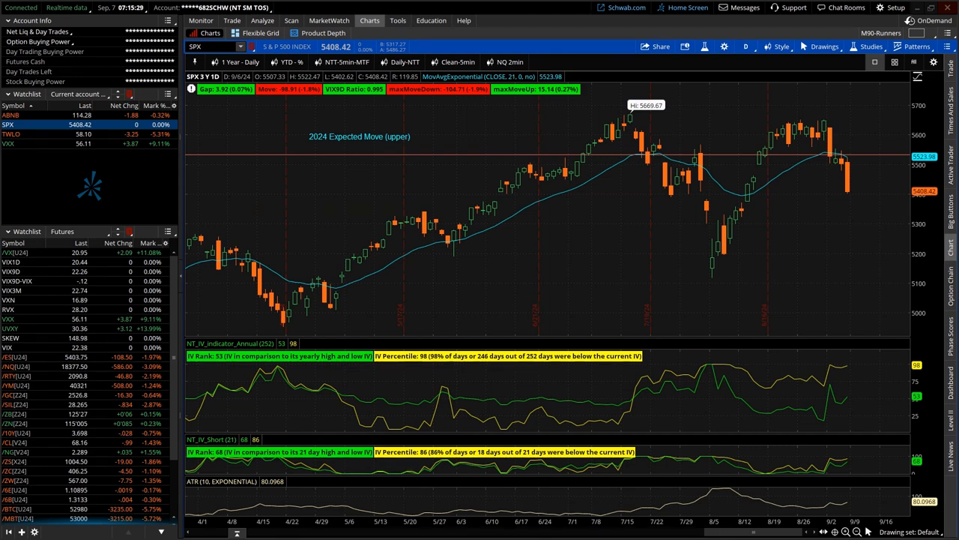
mouse_move(435, 135)
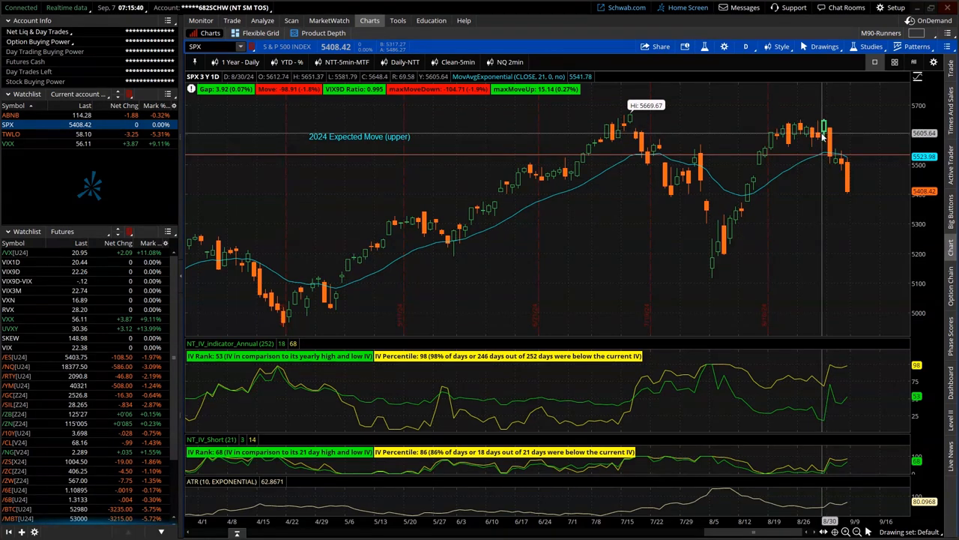
mouse_move(815, 131)
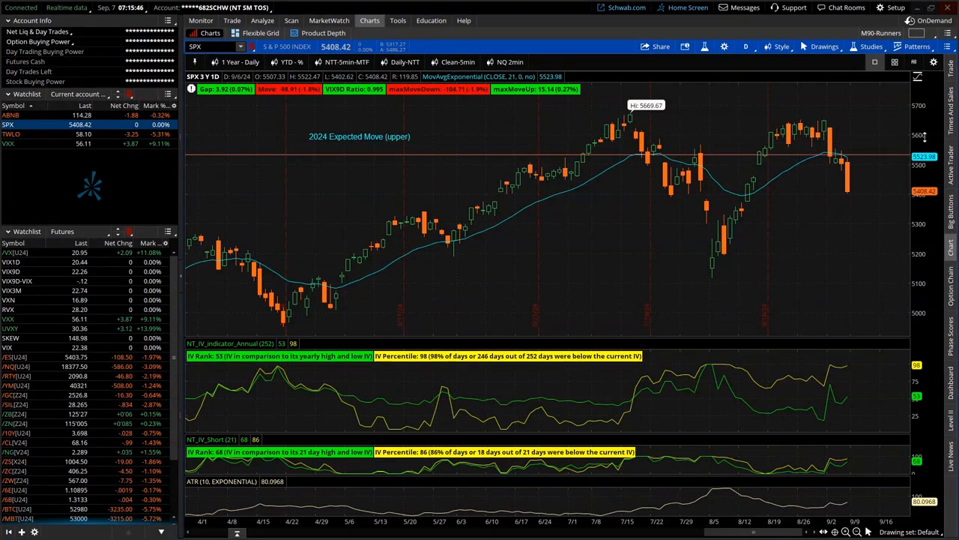
mouse_move(772, 131)
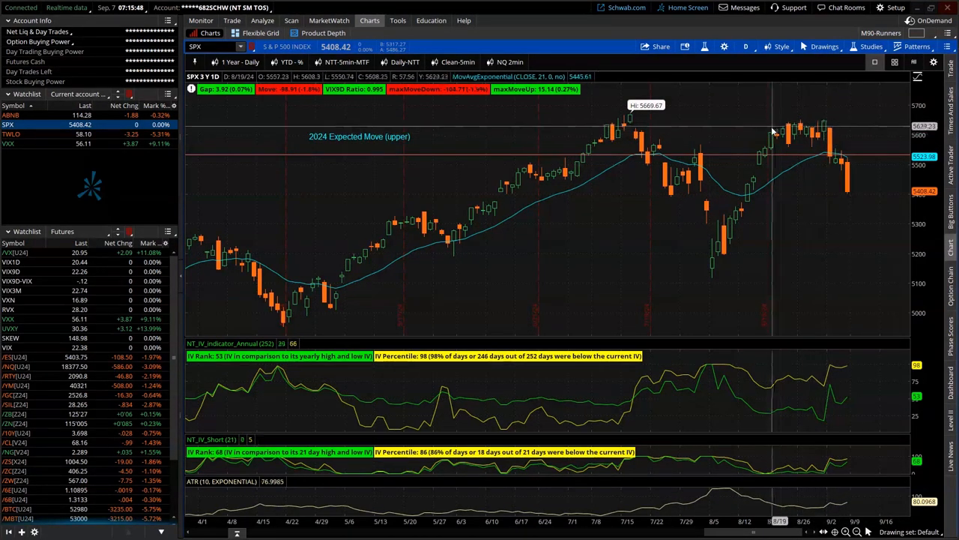
mouse_move(822, 126)
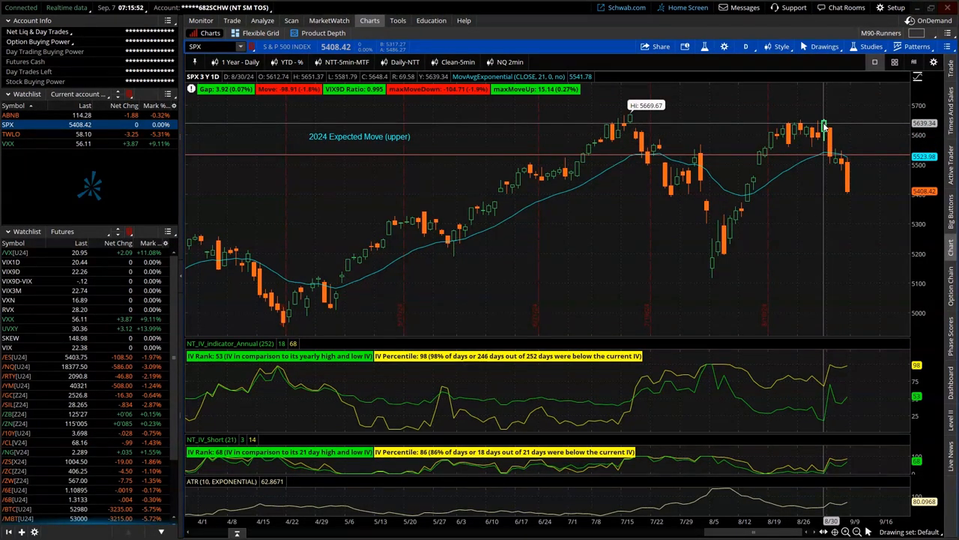
mouse_move(629, 116)
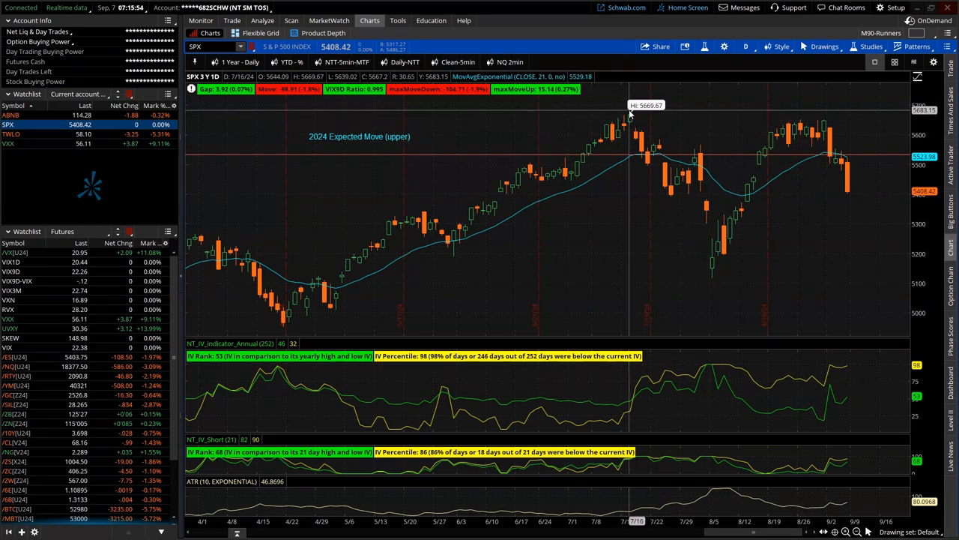
mouse_move(776, 120)
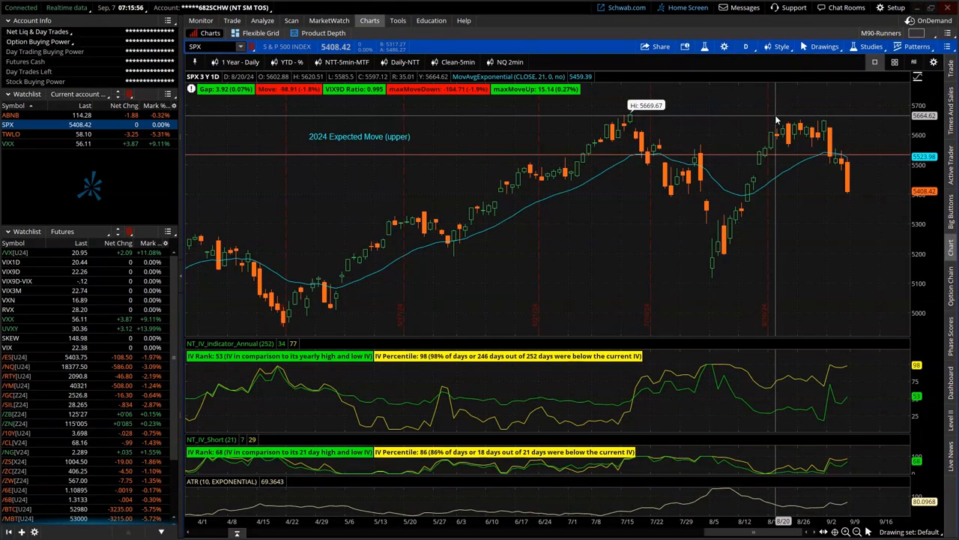
mouse_move(802, 124)
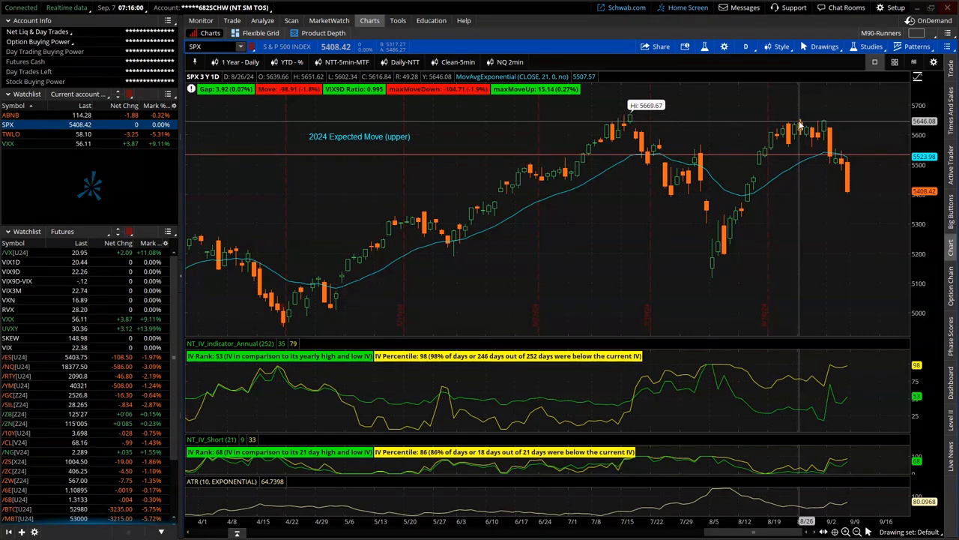
mouse_move(830, 138)
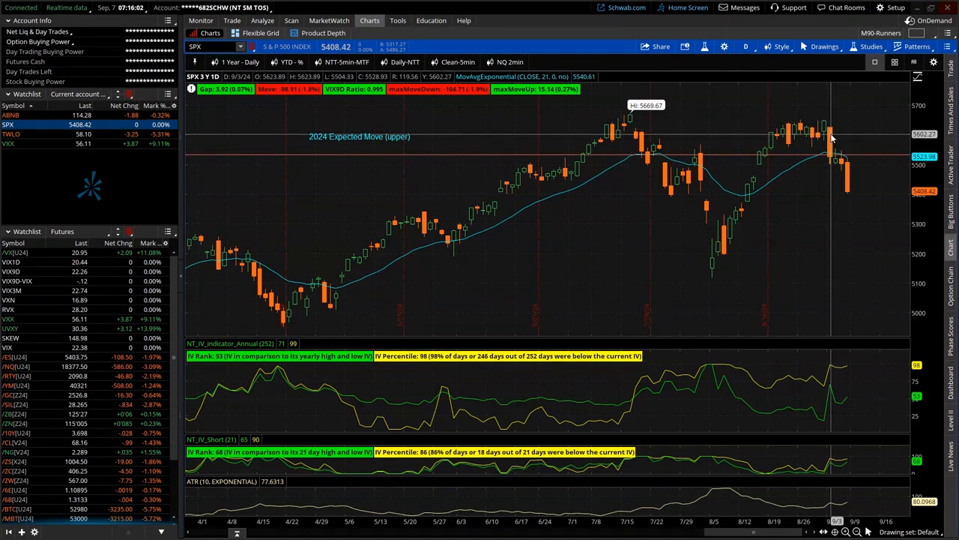
mouse_move(822, 124)
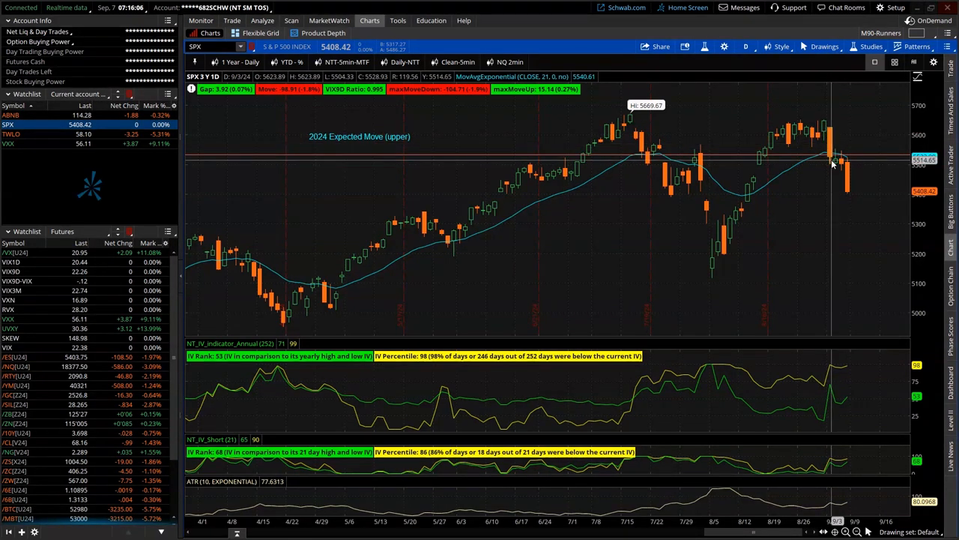
mouse_move(839, 165)
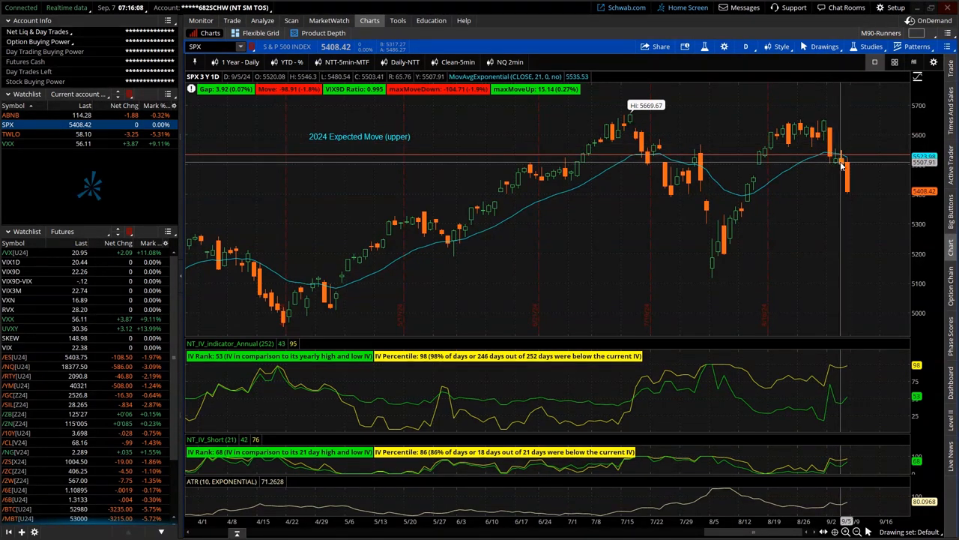
mouse_move(851, 169)
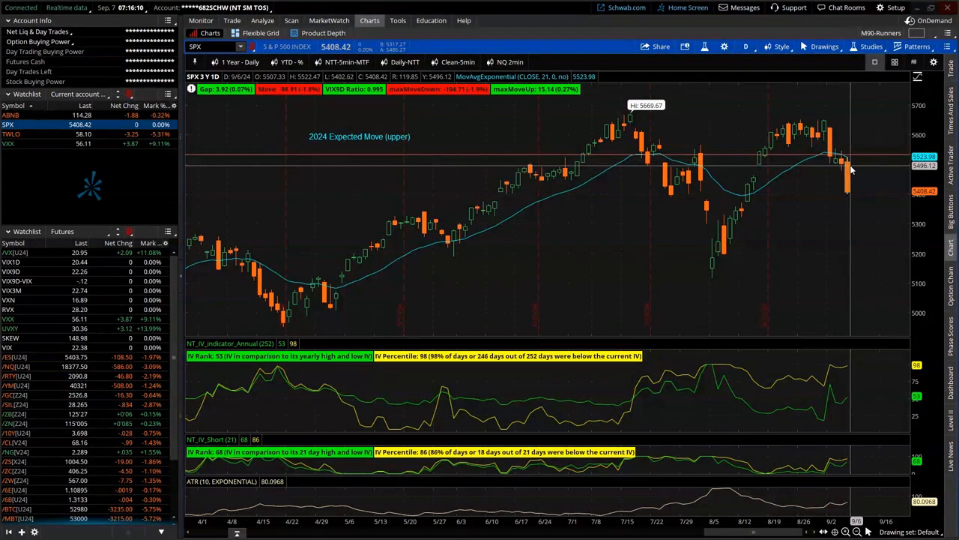
mouse_move(858, 194)
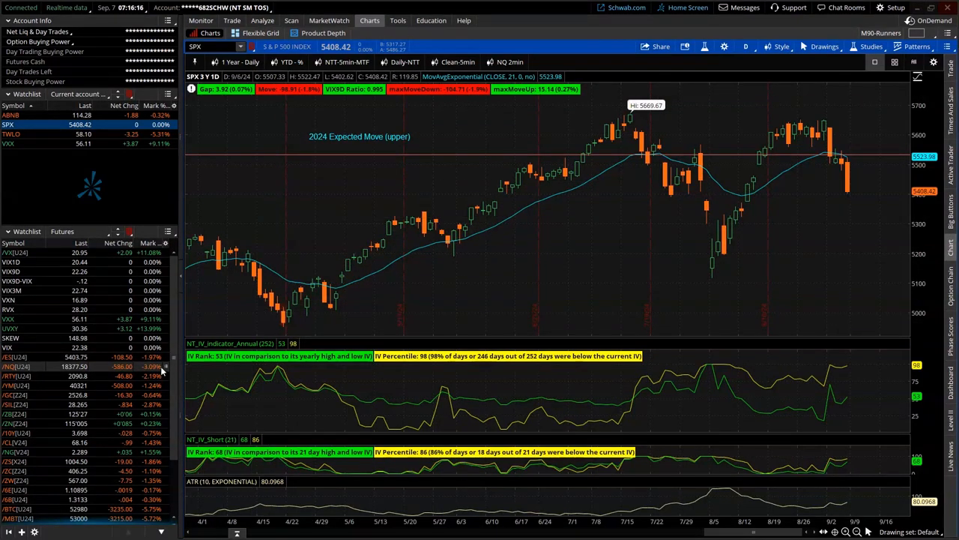
mouse_move(584, 379)
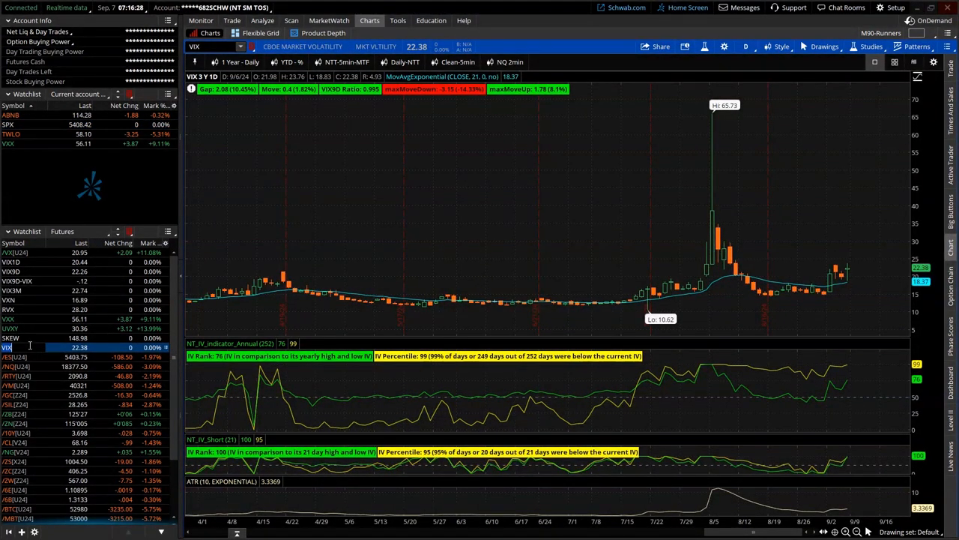
- Chart /NQ, /RTY, /YM, /GC and /SIL in turn, ending on /ZB bonds
click(30, 365)
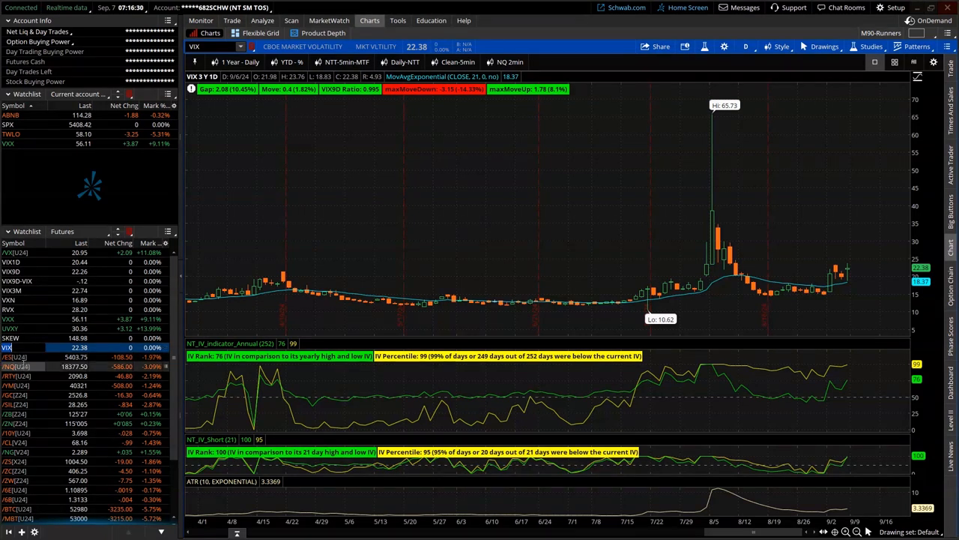
click(15, 367)
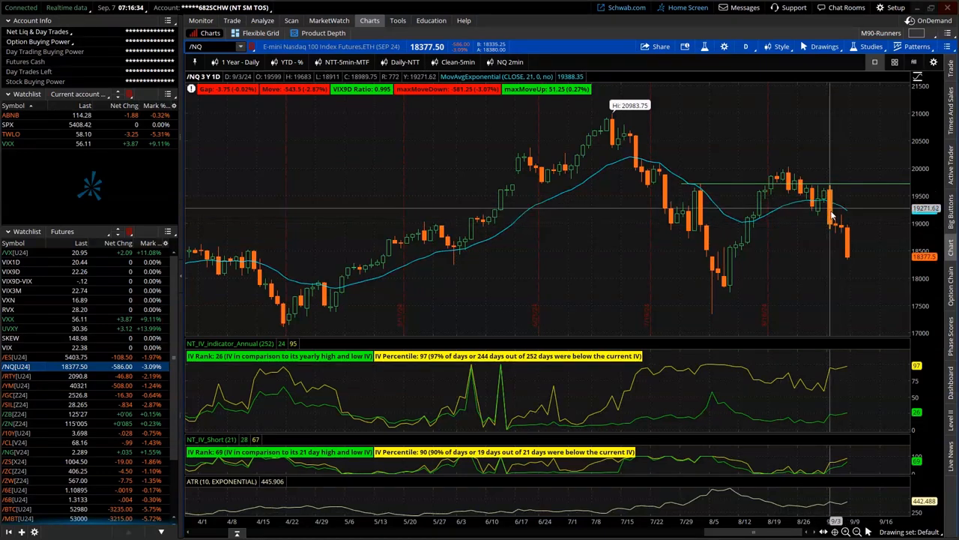
click(10, 375)
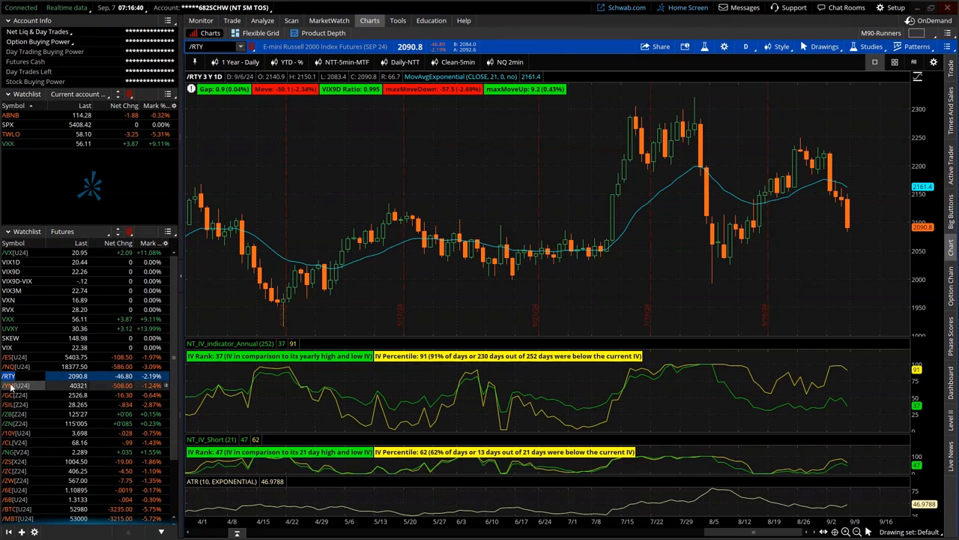
click(9, 385)
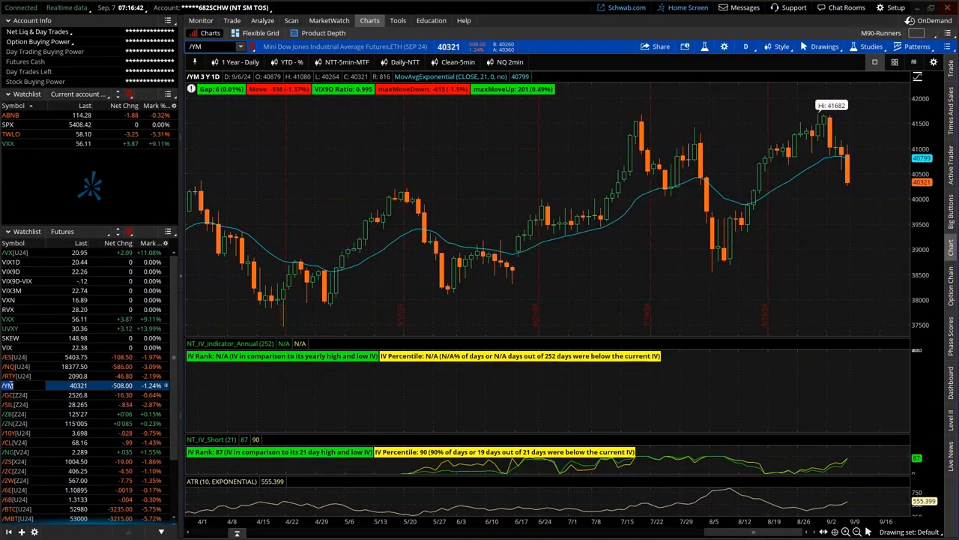
mouse_move(819, 123)
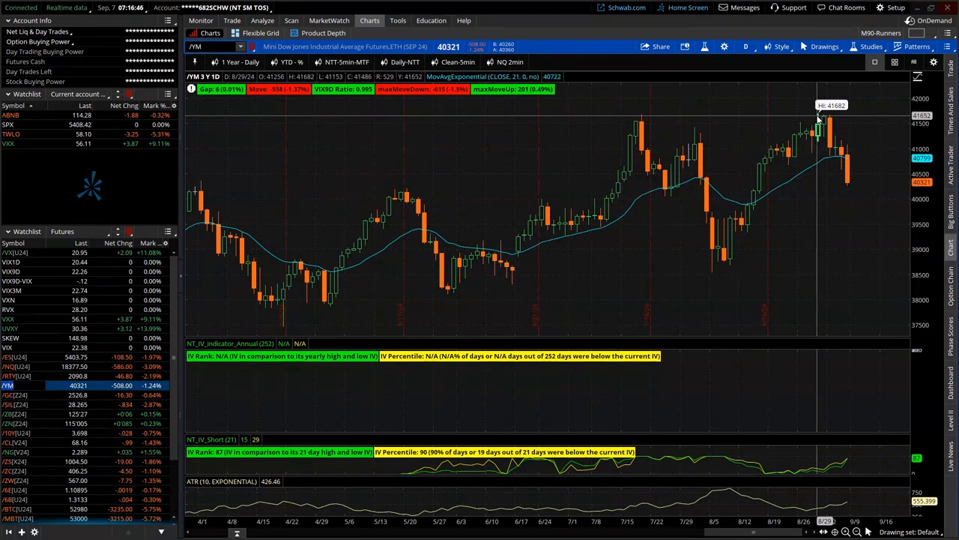
mouse_move(682, 303)
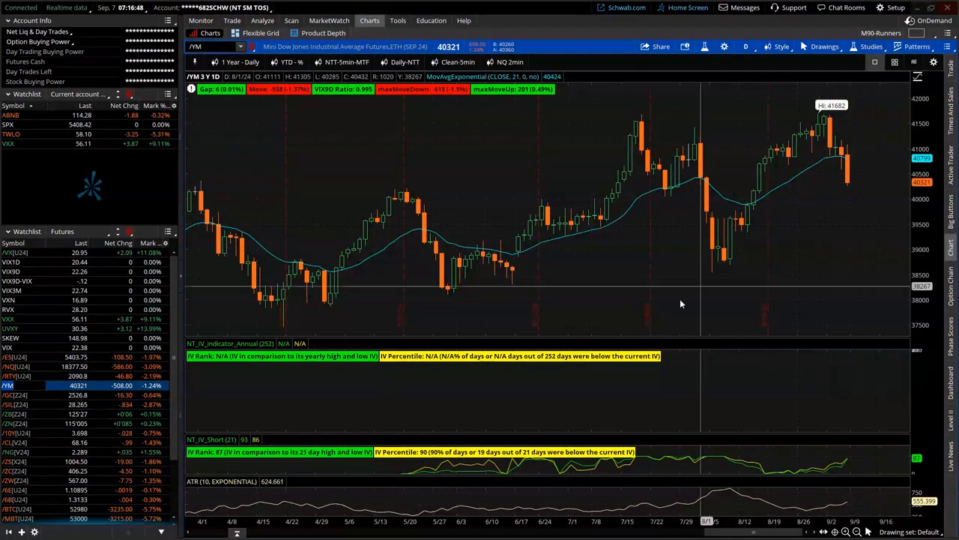
click(8, 395)
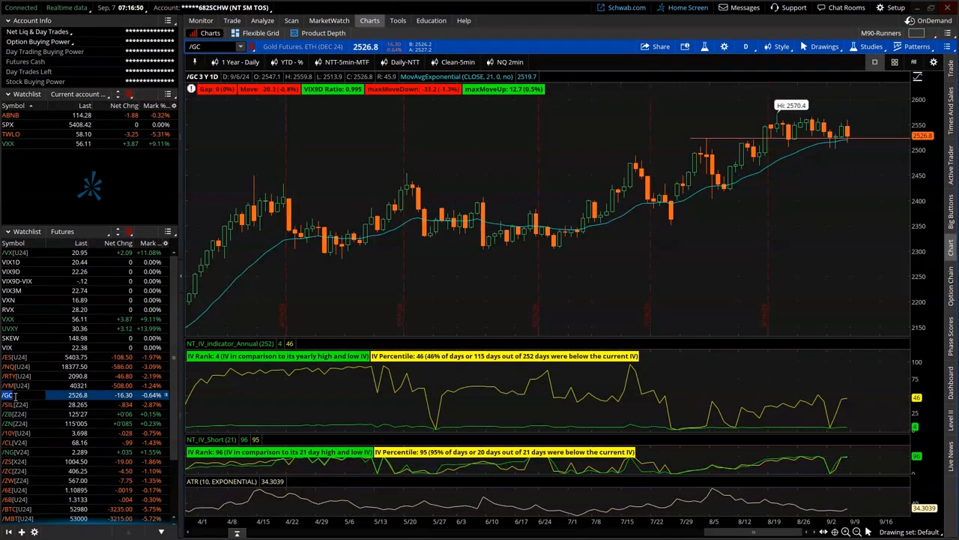
mouse_move(757, 122)
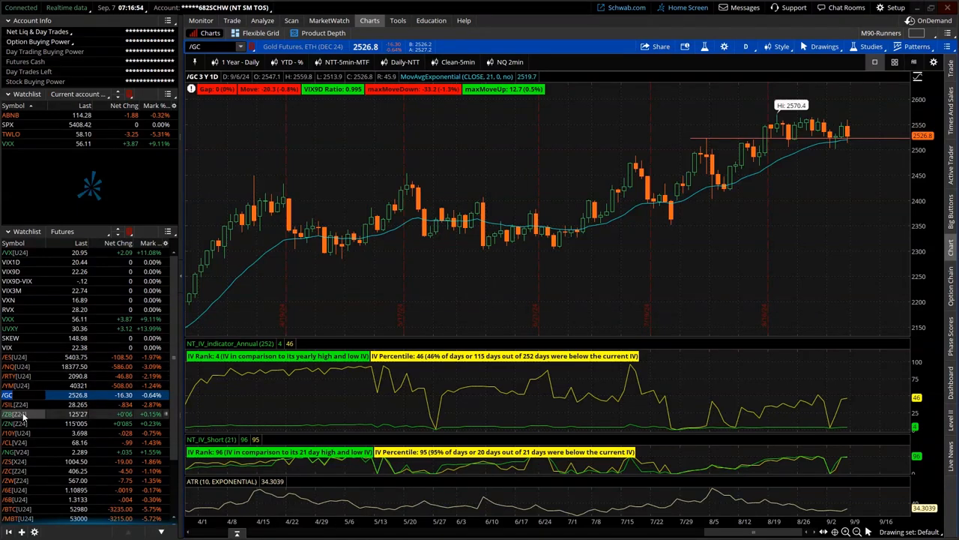
click(11, 404)
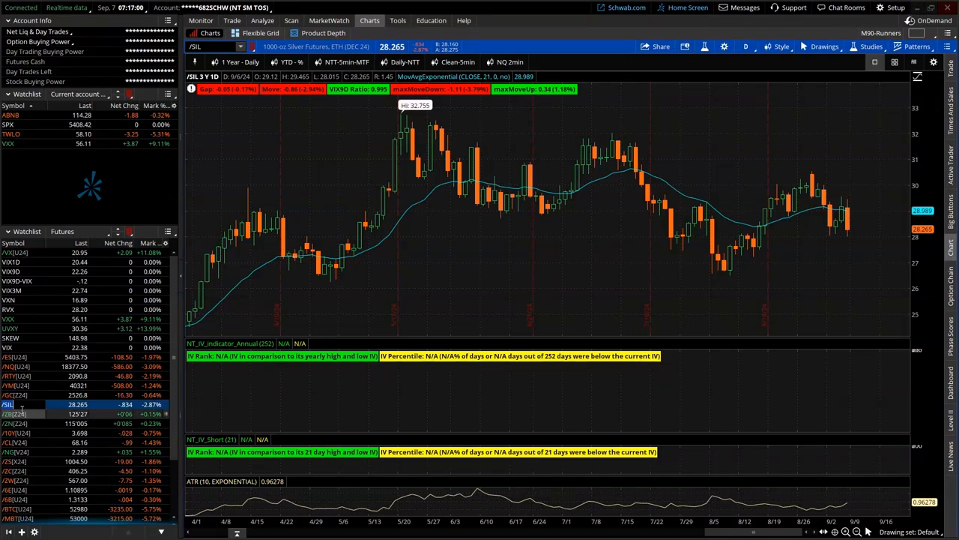
click(11, 414)
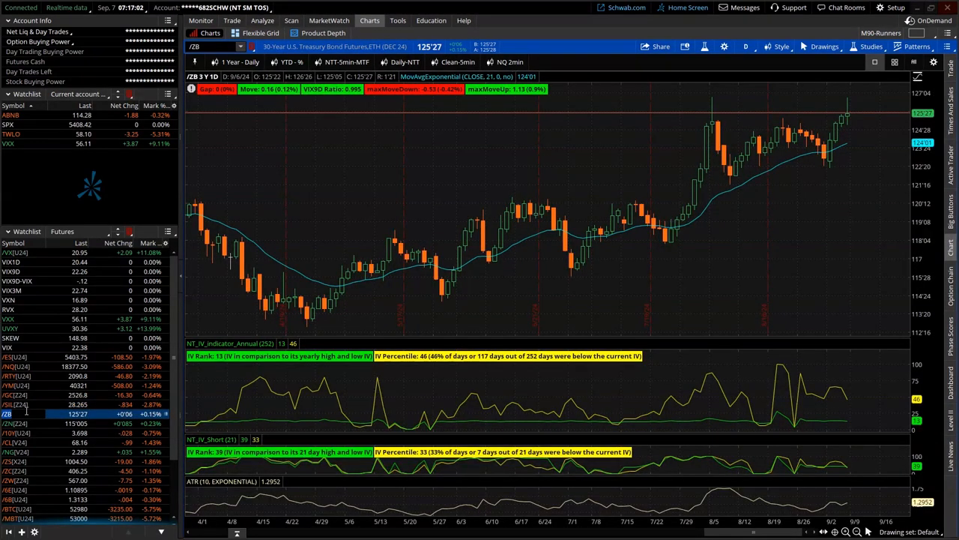
- Chart the 10-year yield, /CL, /NG, /ZS, /ZC, /ZW, /6E and the next contract
click(11, 432)
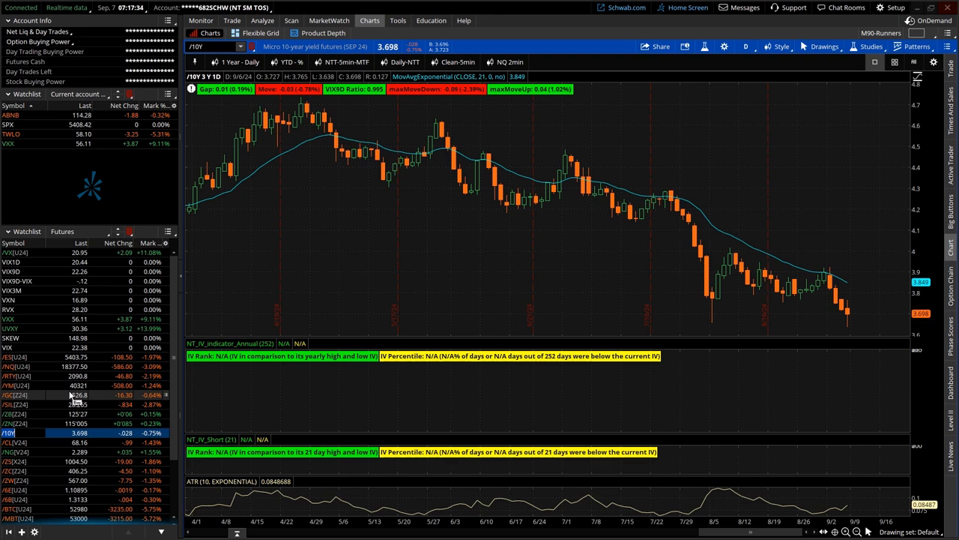
click(9, 443)
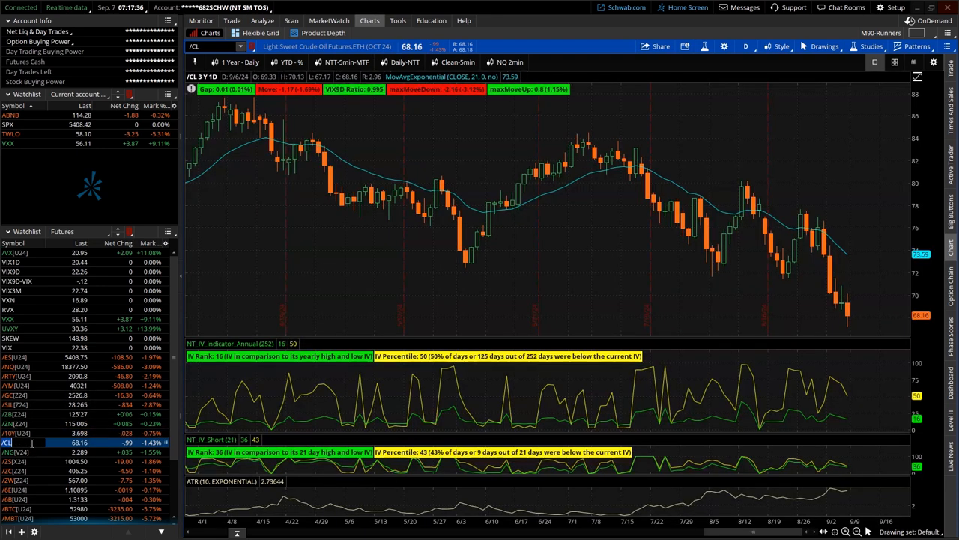
click(9, 451)
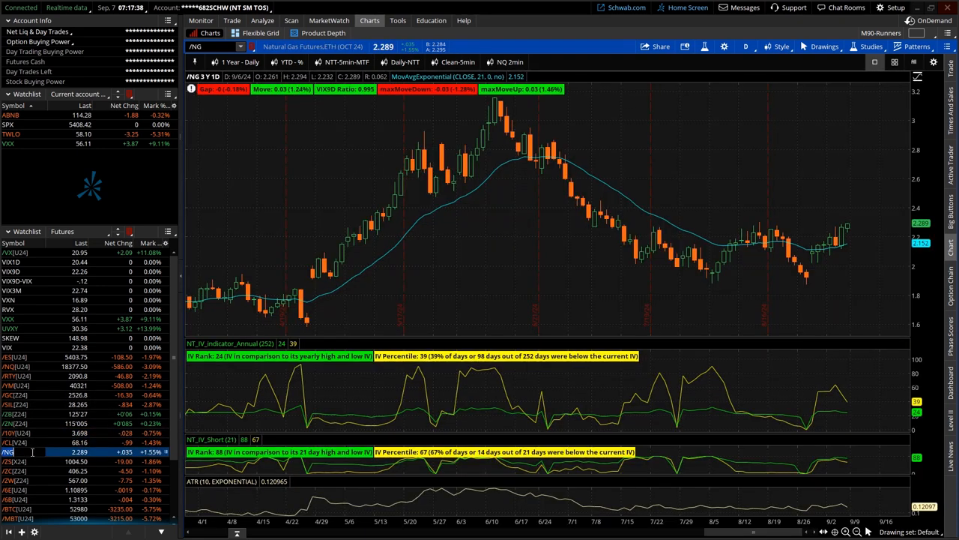
click(12, 461)
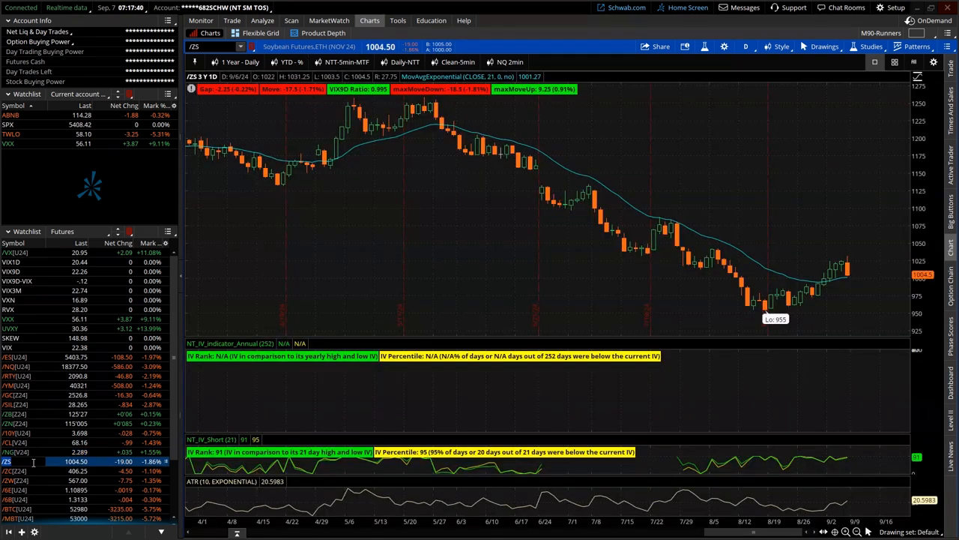
click(15, 470)
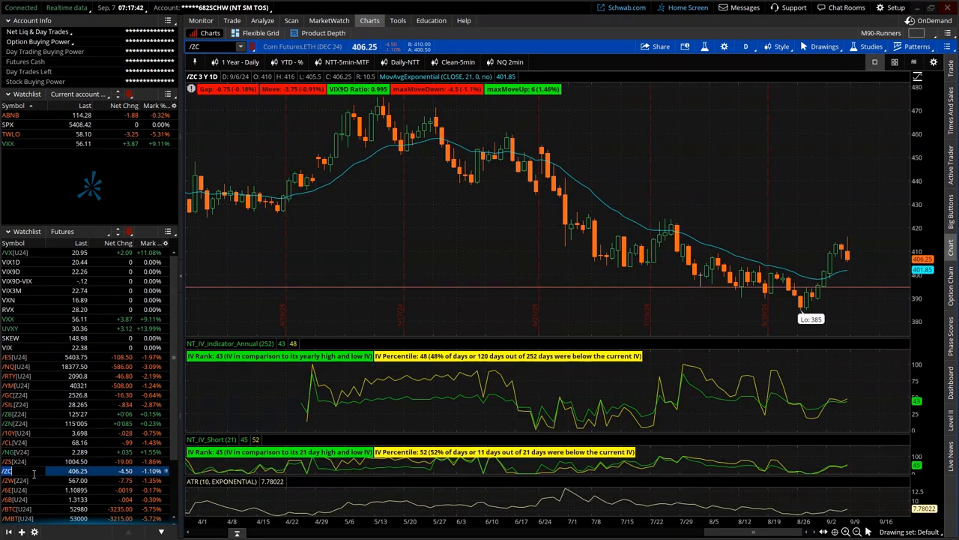
click(8, 479)
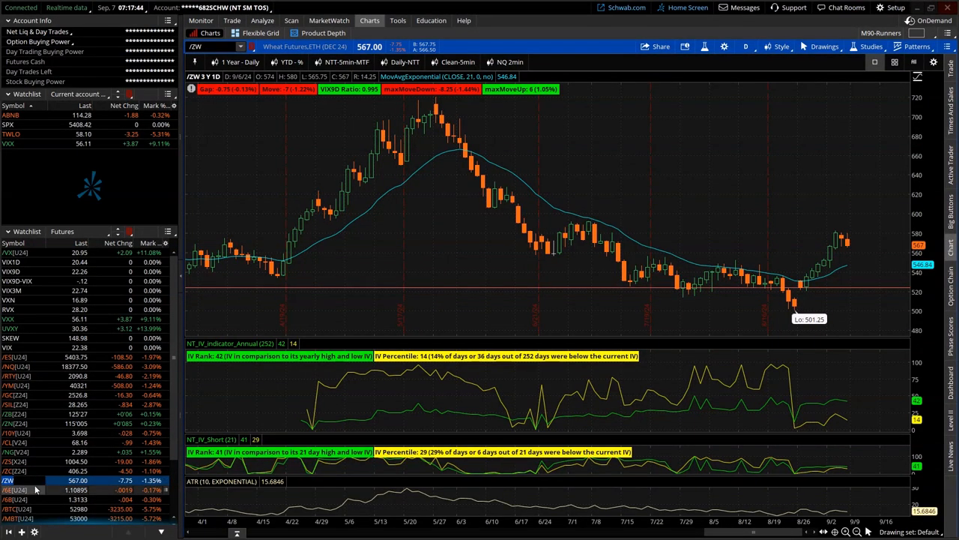
click(11, 489)
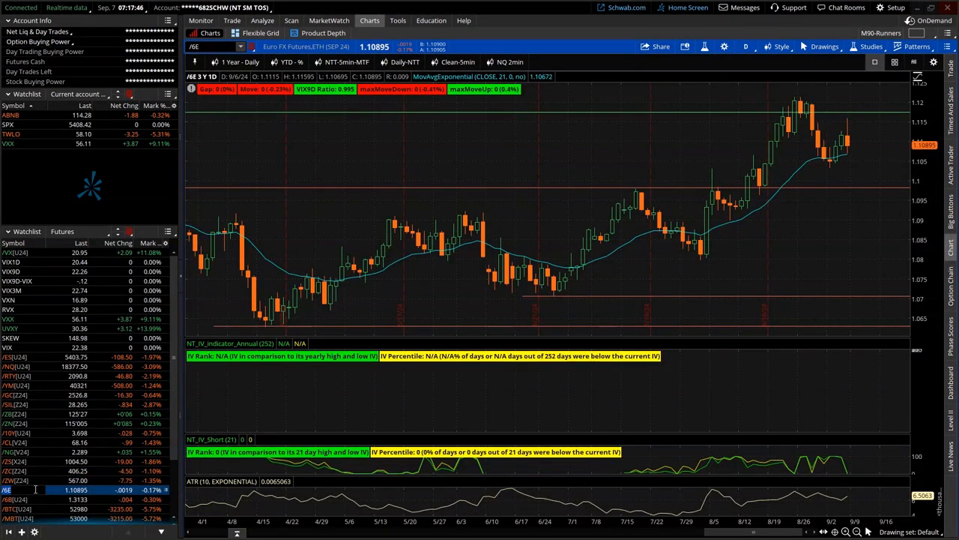
click(8, 499)
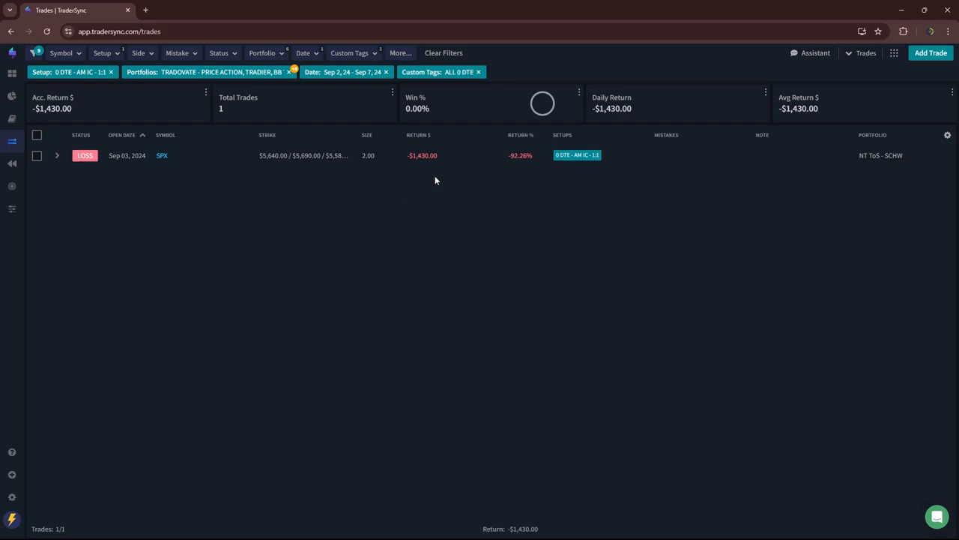
mouse_move(429, 163)
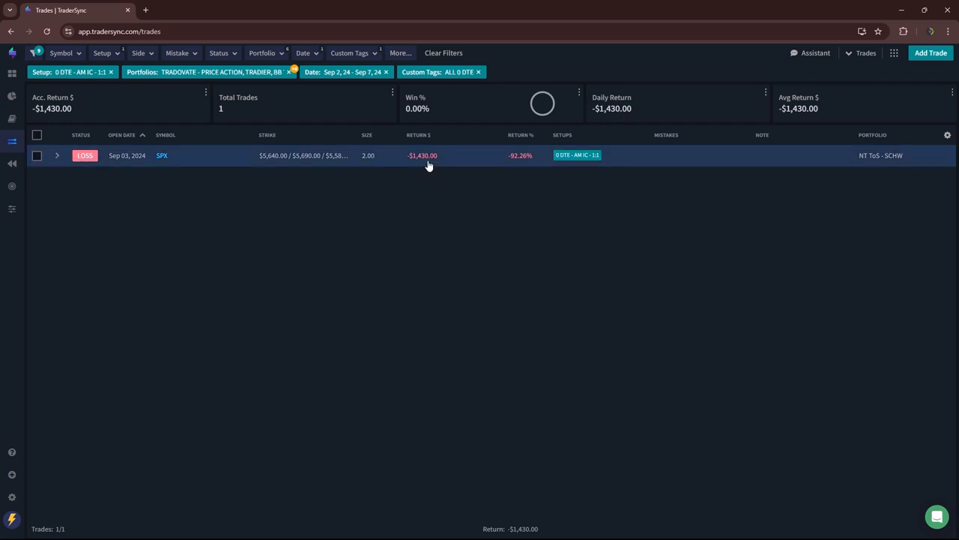
mouse_move(269, 123)
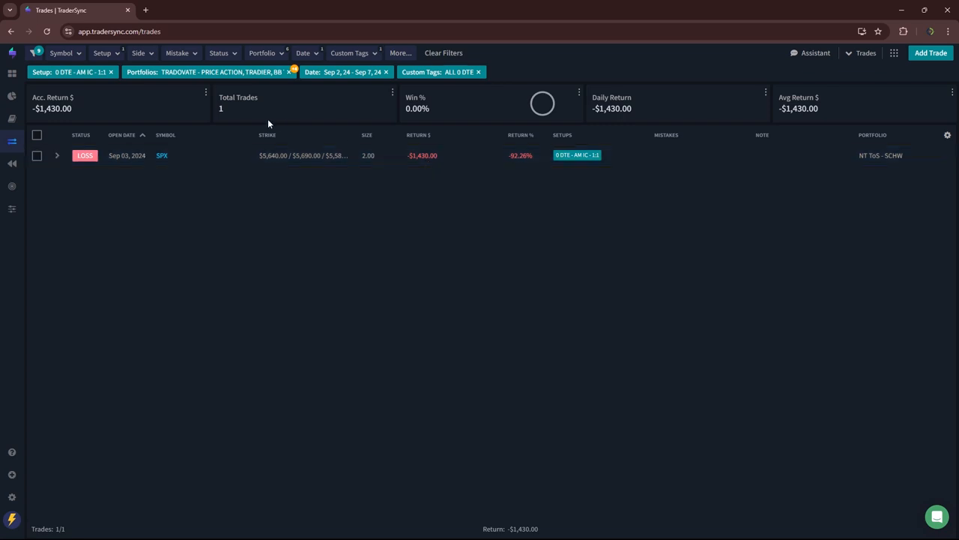
- Switch the Setup filter from 0 Dte - Am Ic - 1:1 to 0 Dte - Bic
click(102, 53)
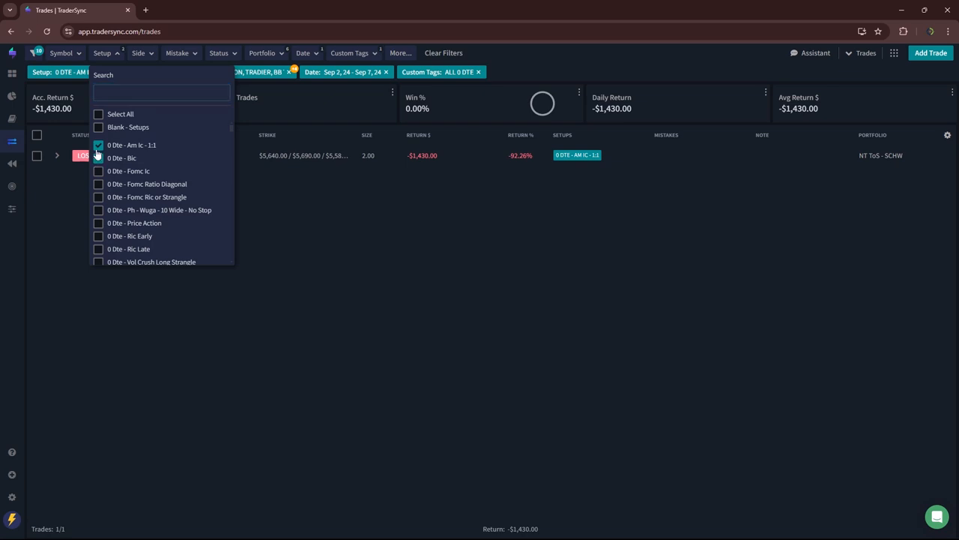
click(98, 157)
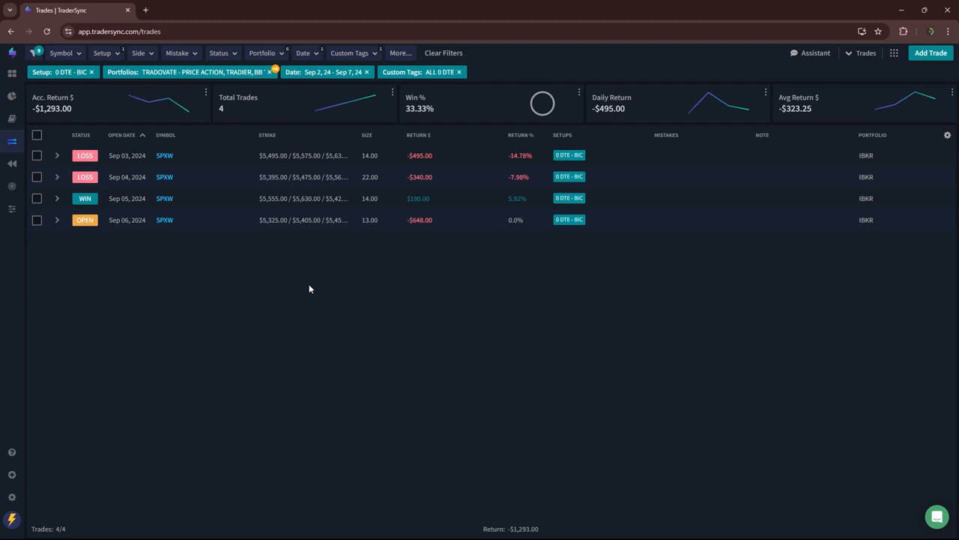
- Switch the Setup filter to 0 Dte - Ph - Wuga - 10 Wide - No Stop
click(102, 52)
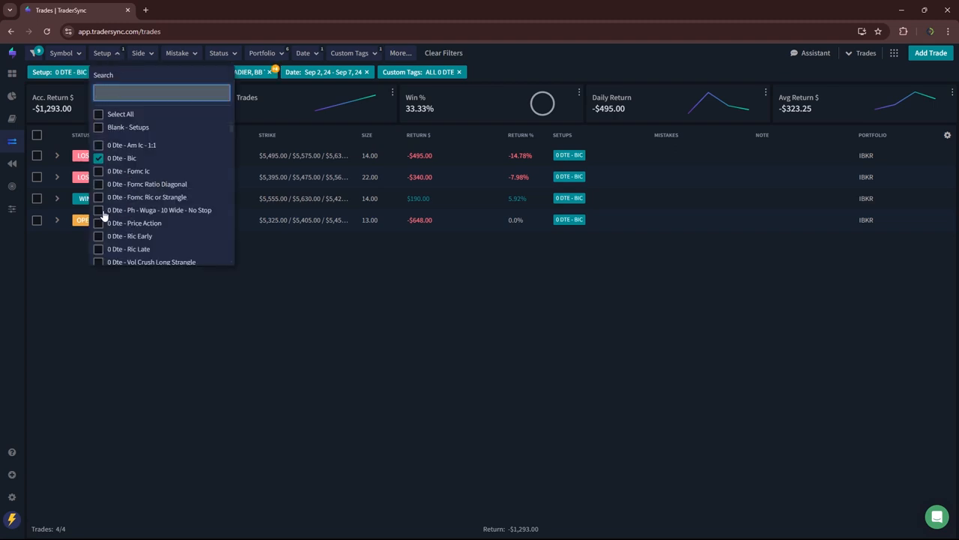
click(98, 210)
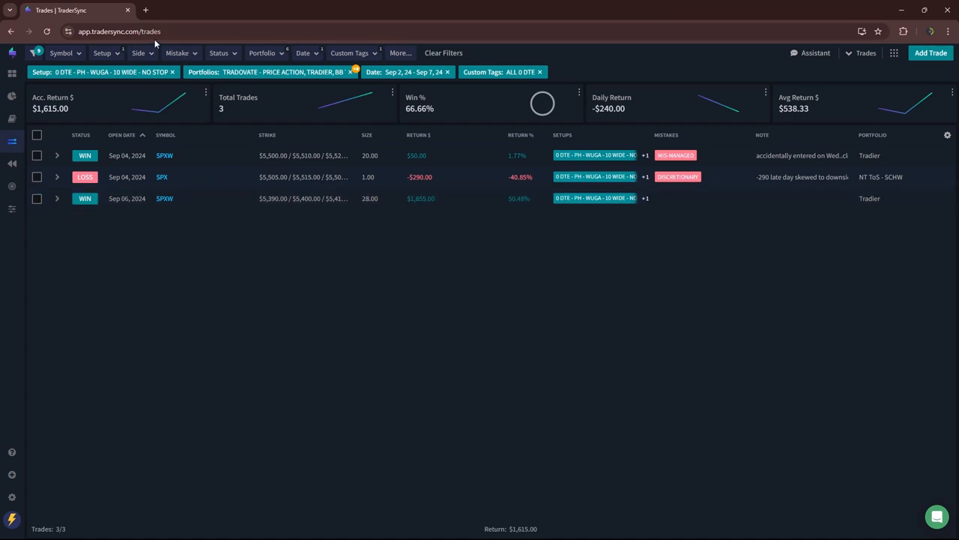
- Switch the Setup filter to 0 Dte - Price Action and review the ten trades
click(103, 52)
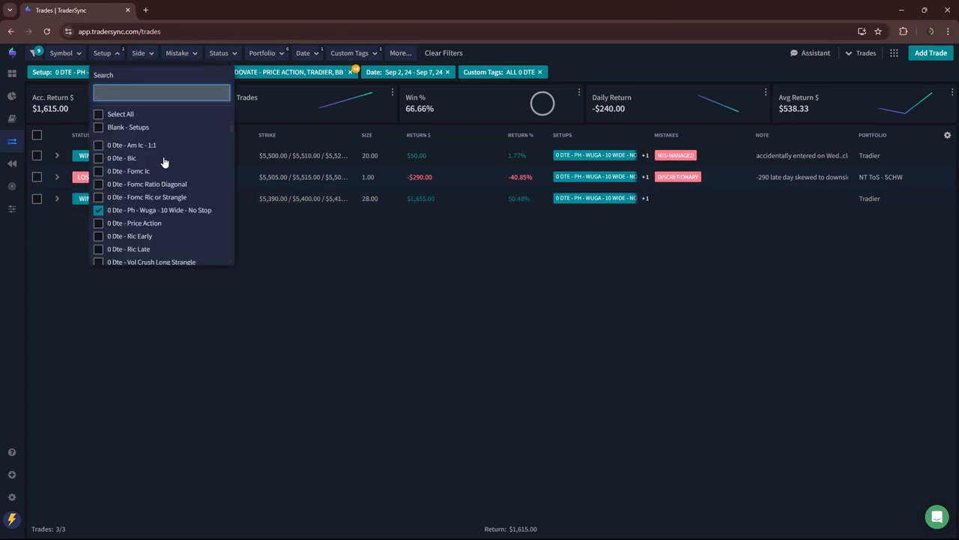
click(98, 223)
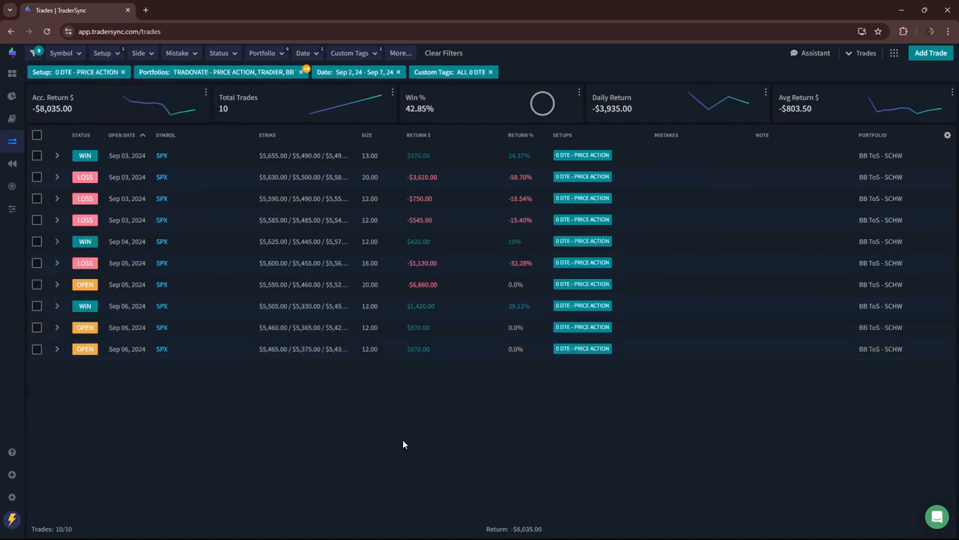
mouse_move(472, 365)
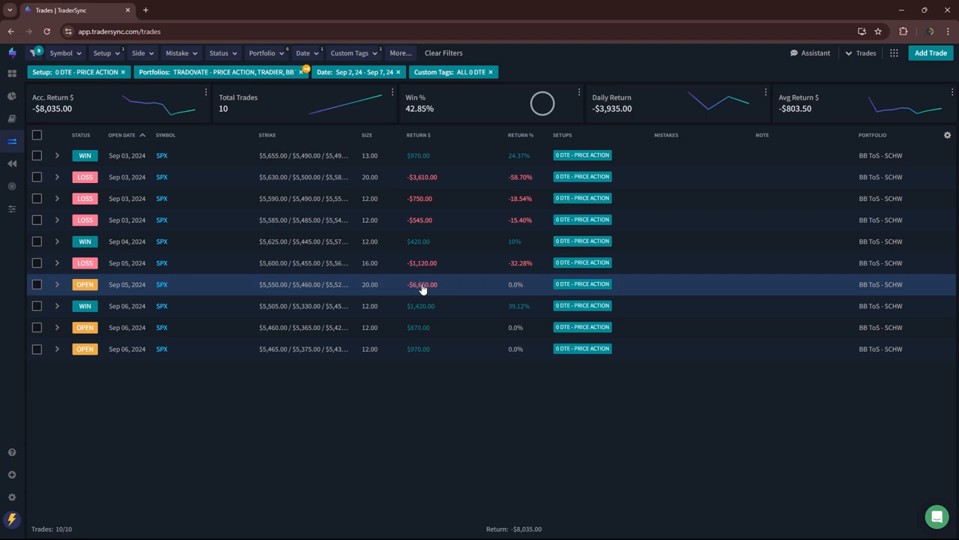
mouse_move(425, 209)
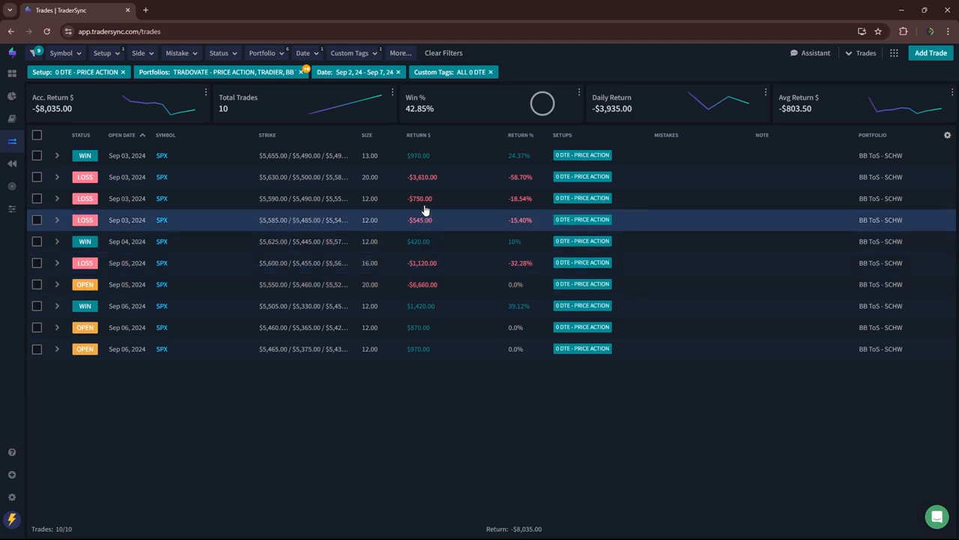
mouse_move(423, 177)
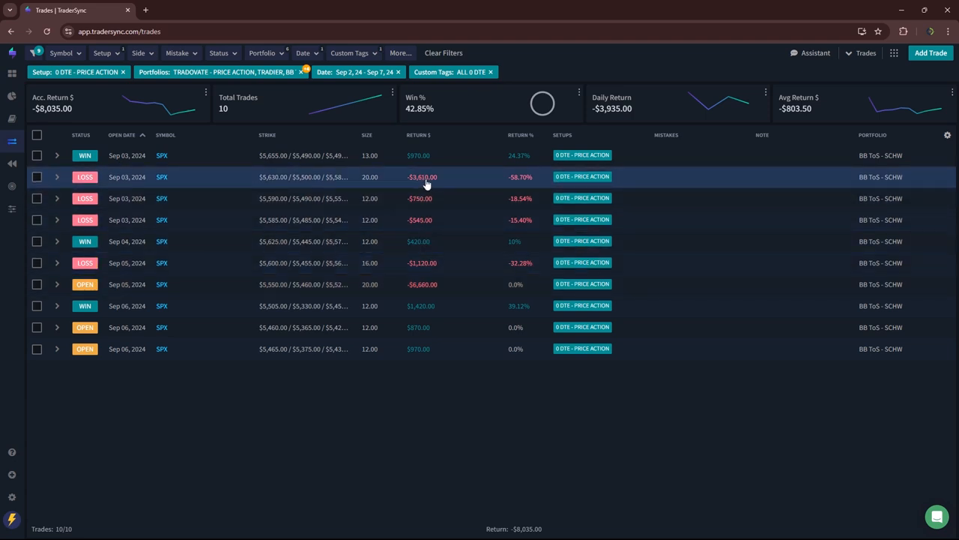
mouse_move(421, 284)
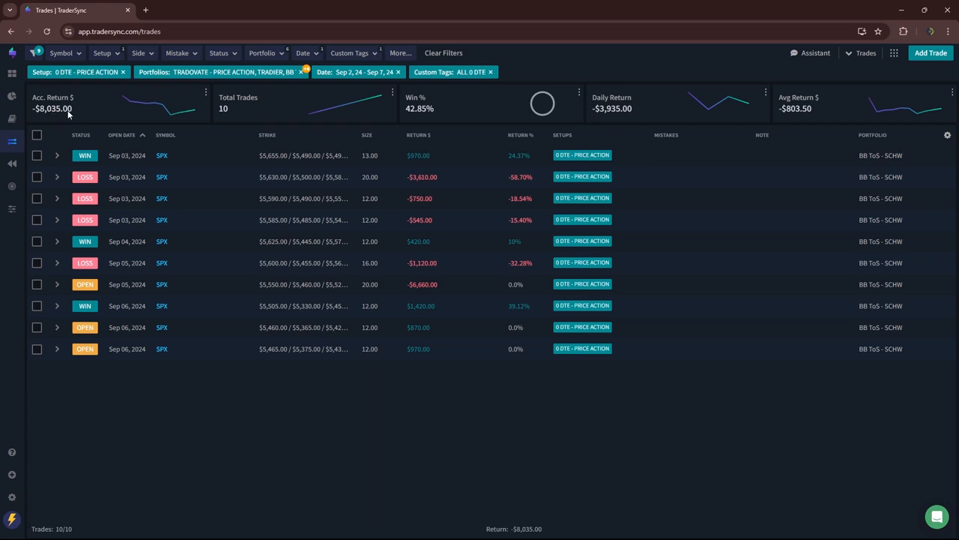
mouse_move(251, 220)
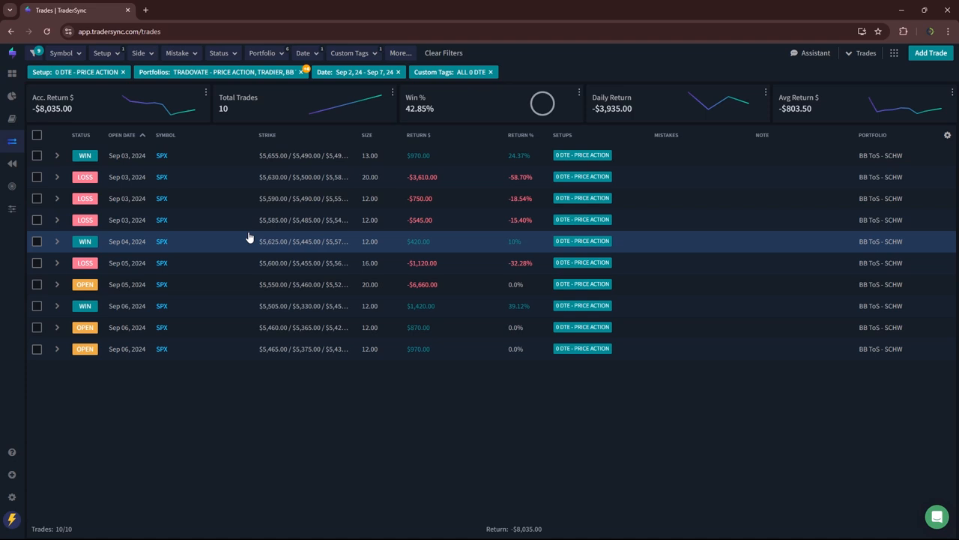
mouse_move(330, 220)
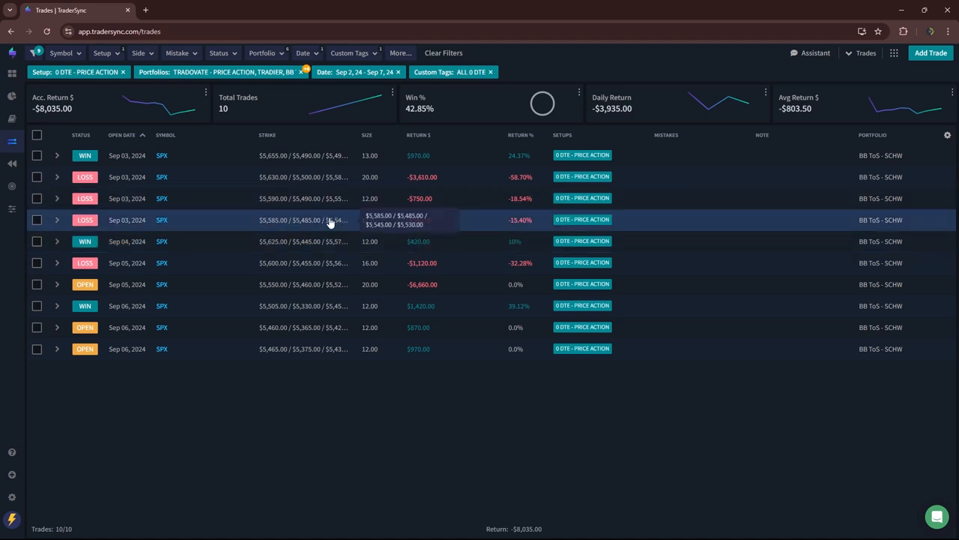
mouse_move(120, 68)
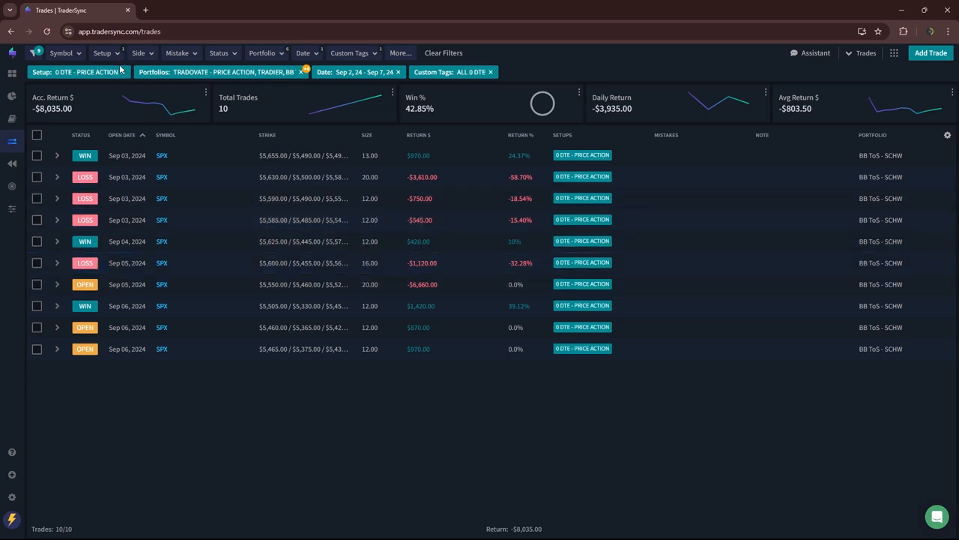
- Change the Setup filter to 0 Dte - Ric Early and Ric Late, dropping Price Action
click(103, 52)
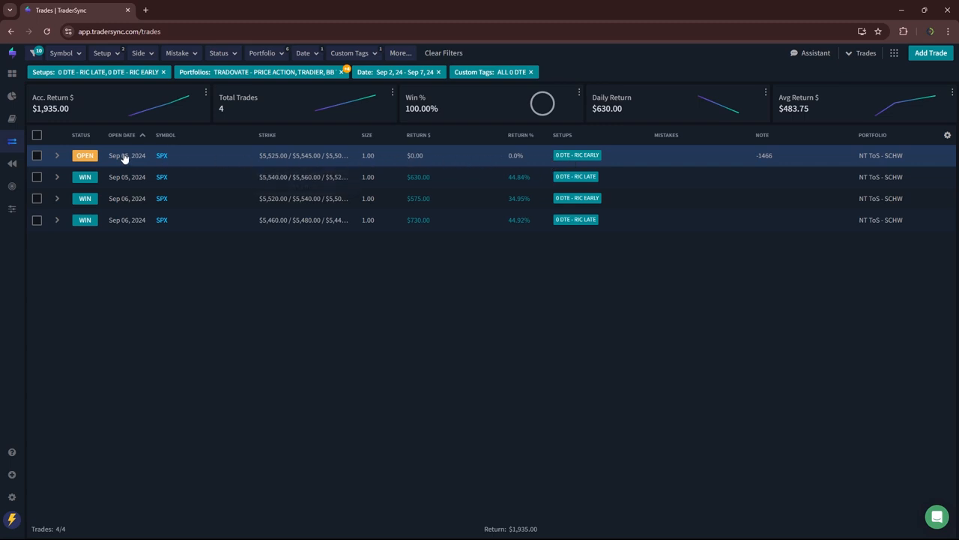
mouse_move(765, 157)
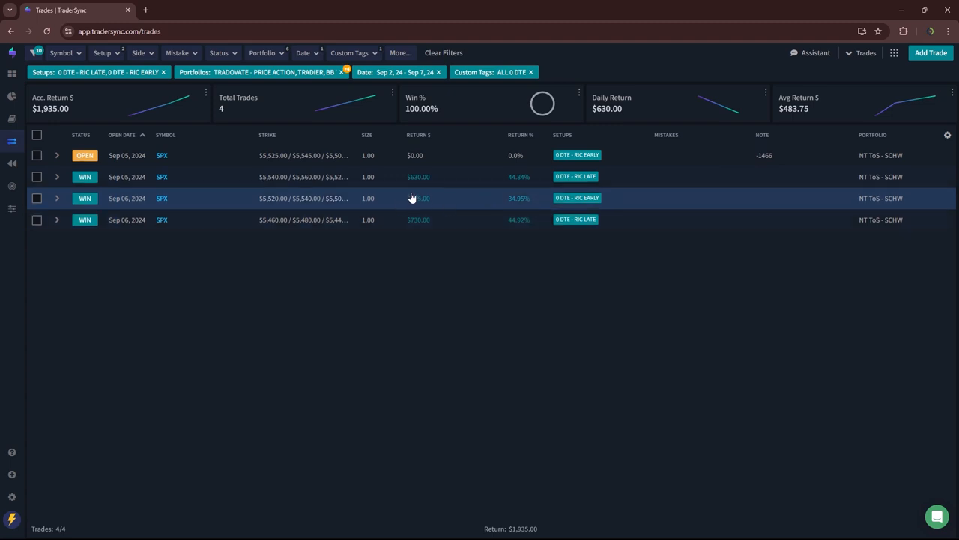
mouse_move(431, 190)
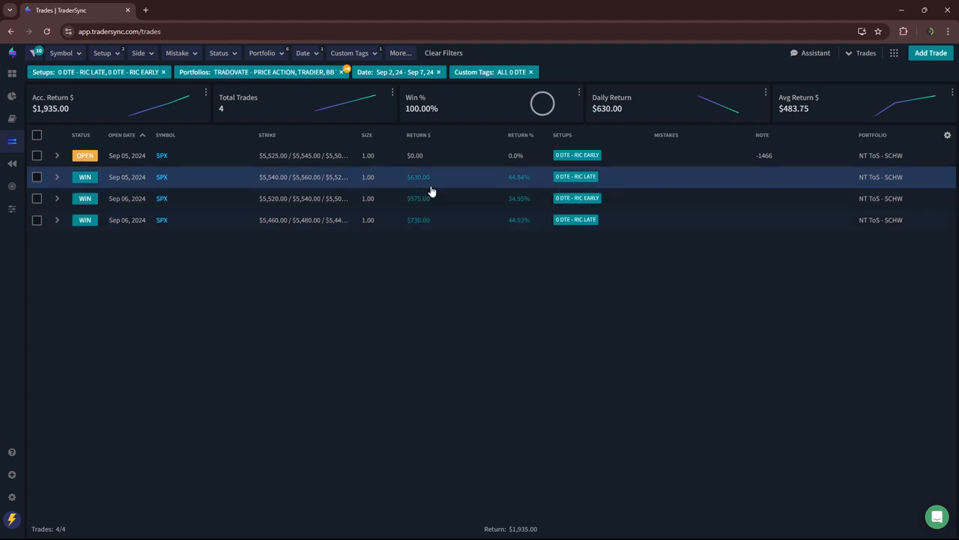
mouse_move(524, 198)
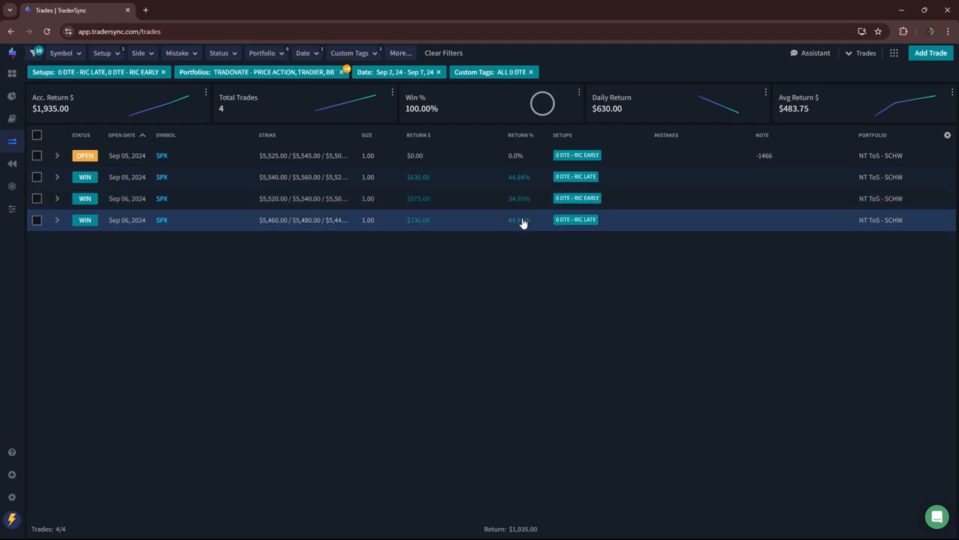
mouse_move(60, 116)
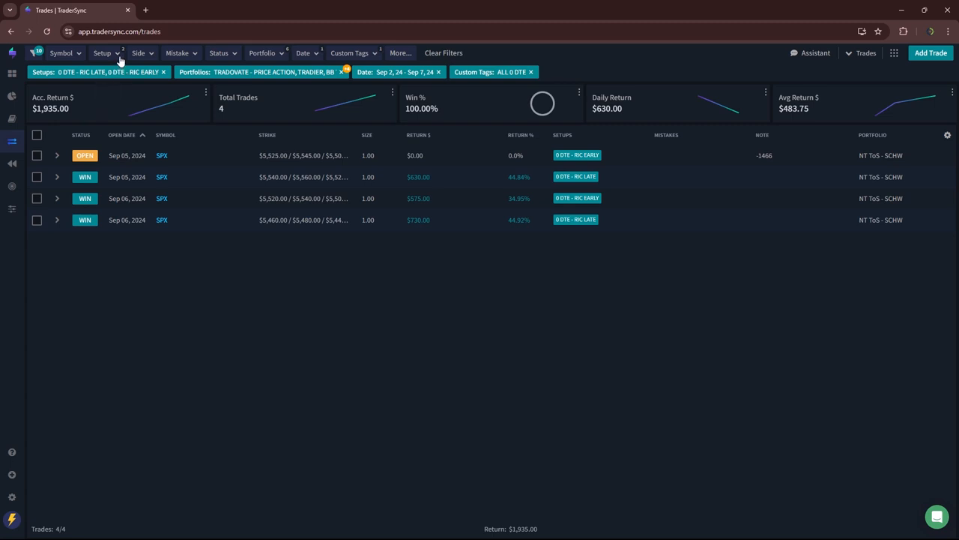
- Change the Setup filter to 1 Dte and 2 Dte Iron Condor, dropping the RIC setups
click(102, 52)
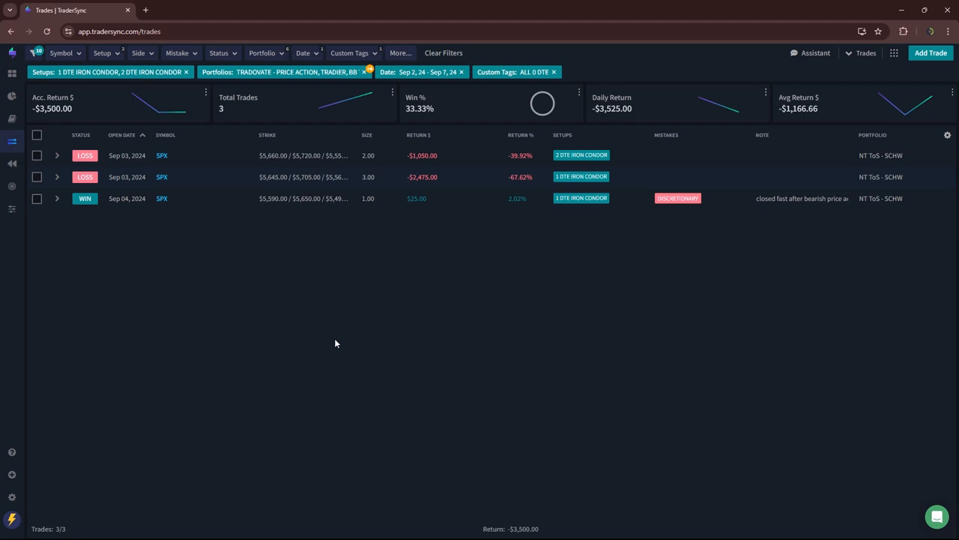
mouse_move(366, 317)
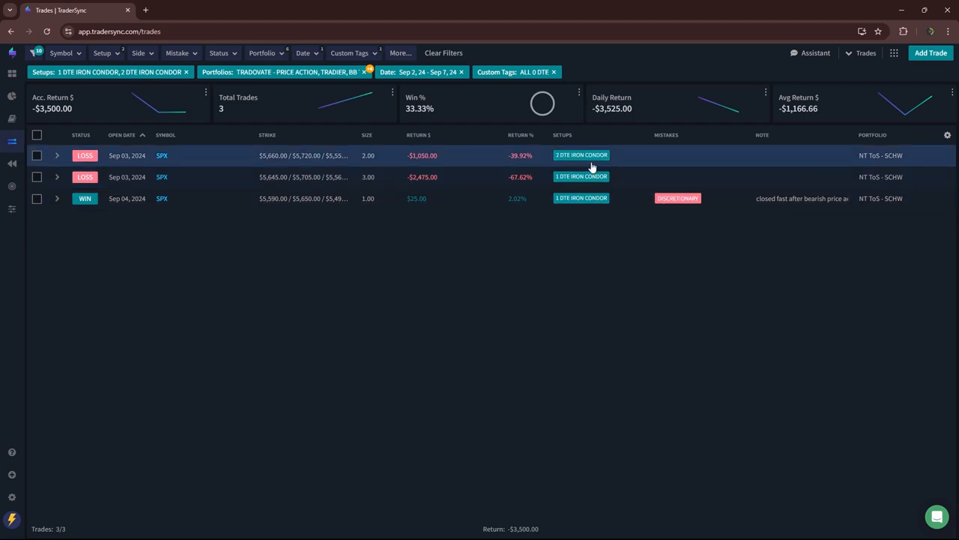
mouse_move(127, 177)
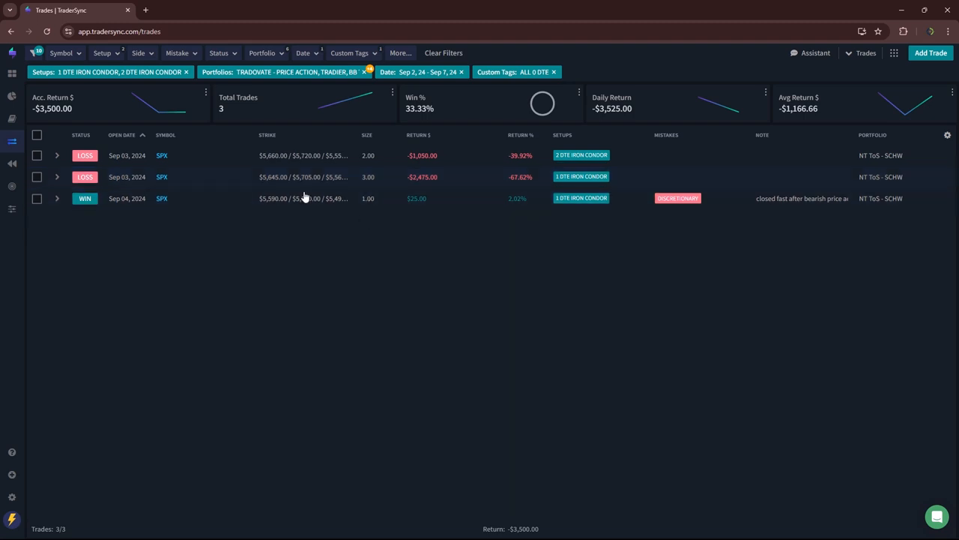
mouse_move(143, 58)
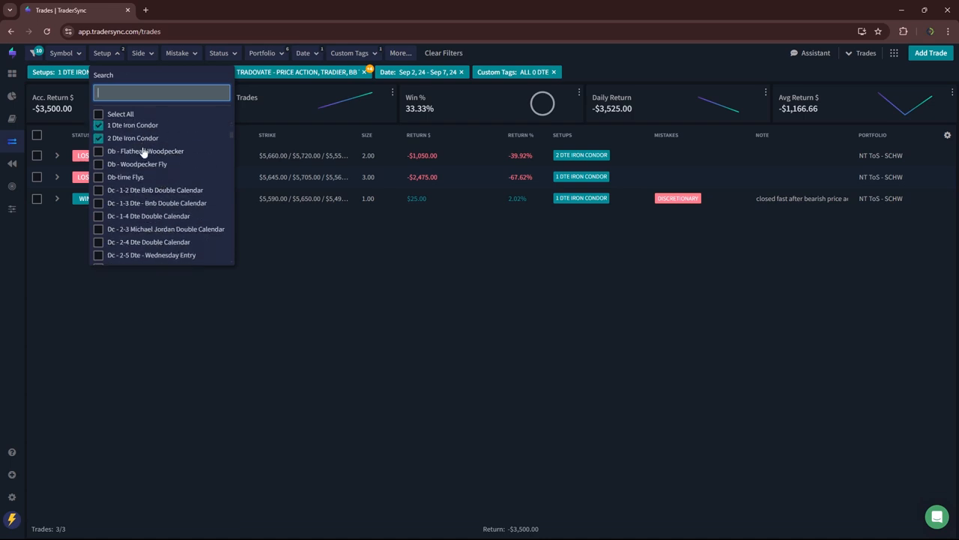
mouse_move(365, 57)
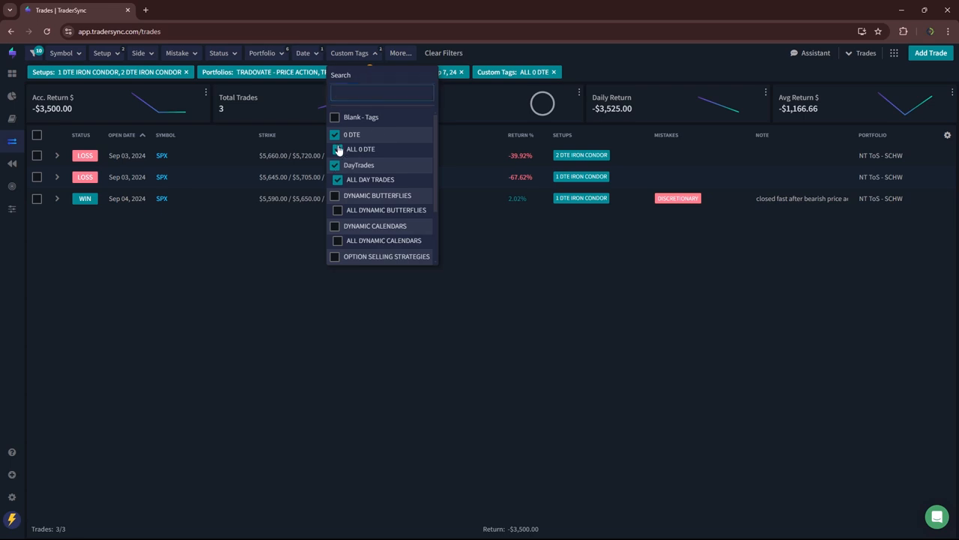
- Uncheck the ALL 0 DTE custom tag, keeping only ALL DAY TRADES
click(336, 148)
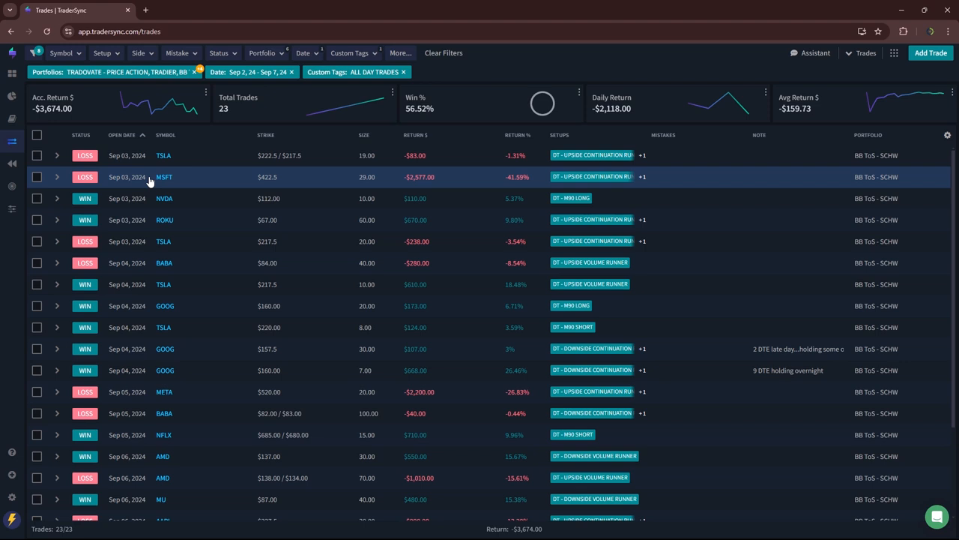
mouse_move(396, 171)
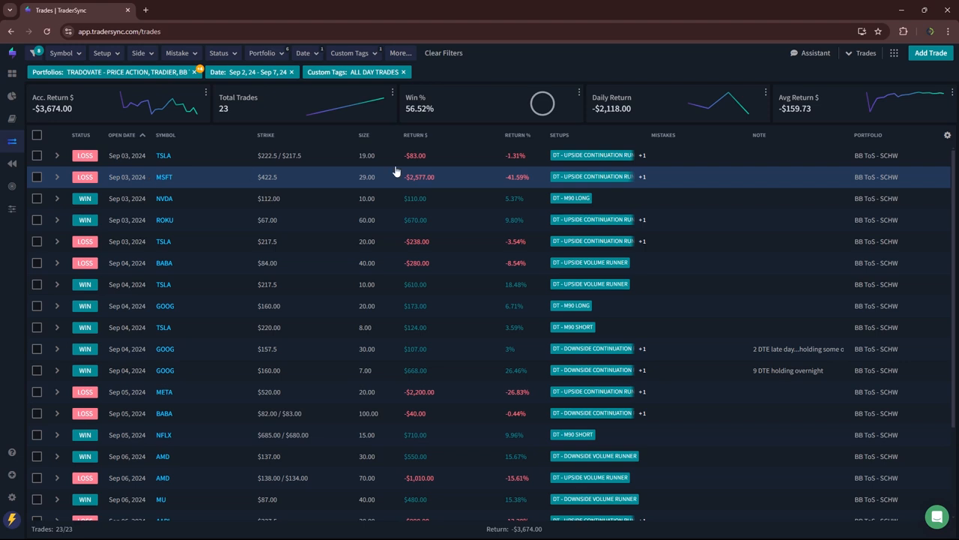
mouse_move(154, 189)
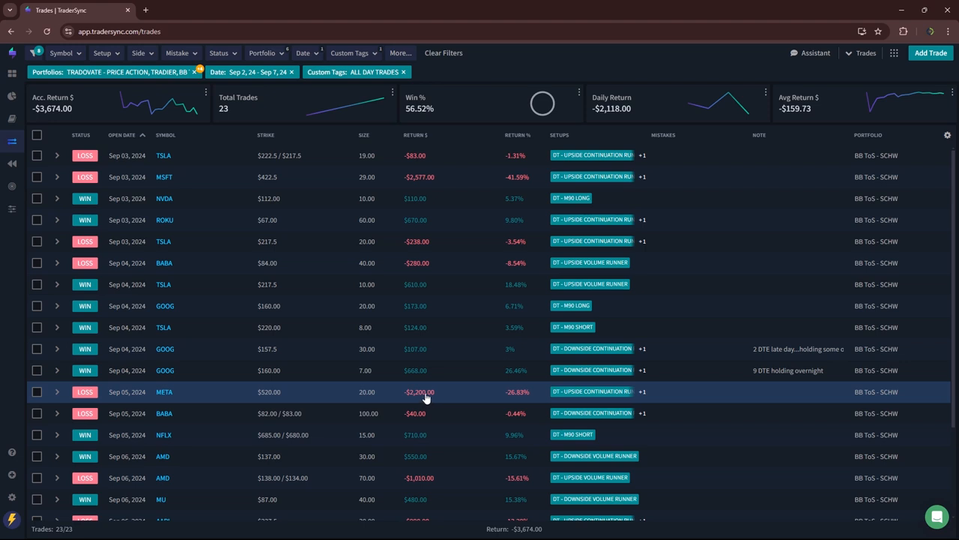
mouse_move(592, 390)
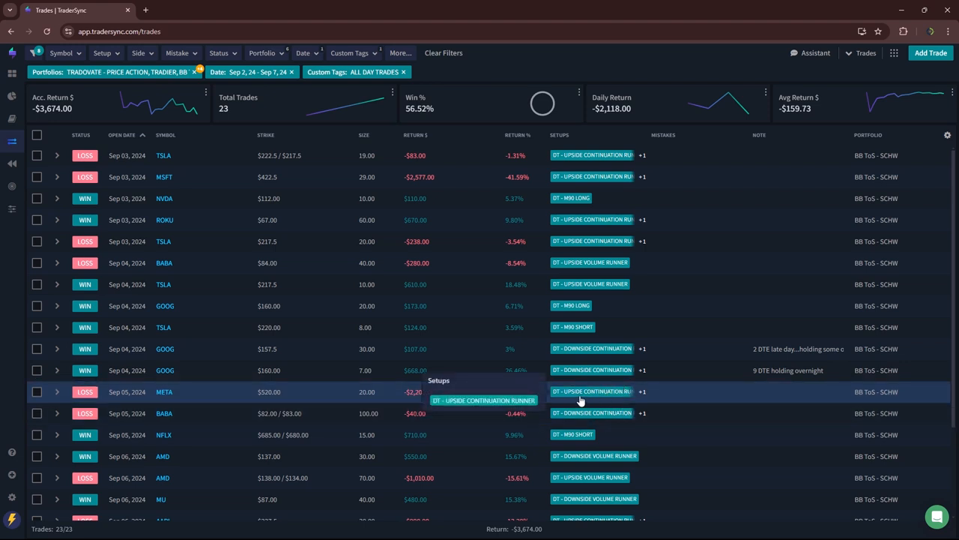
mouse_move(586, 400)
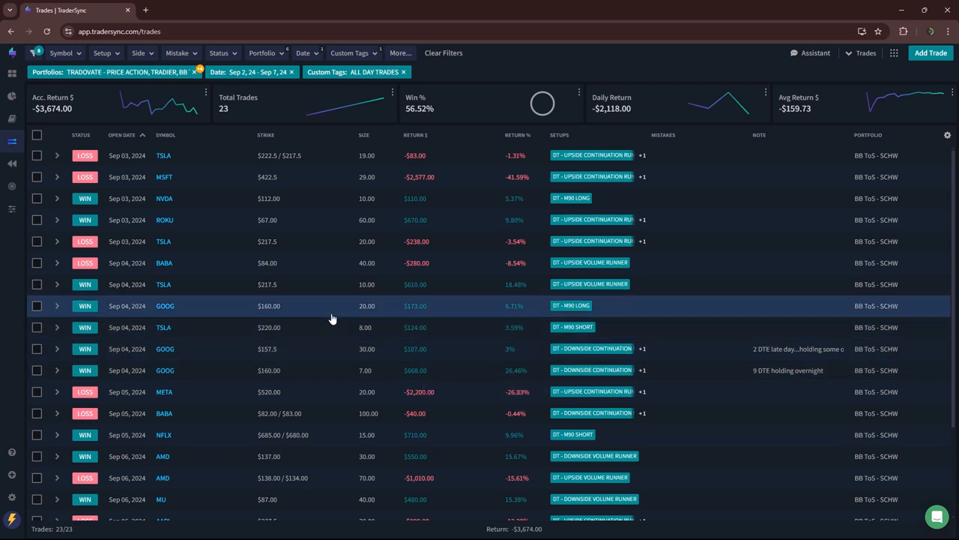
mouse_move(357, 391)
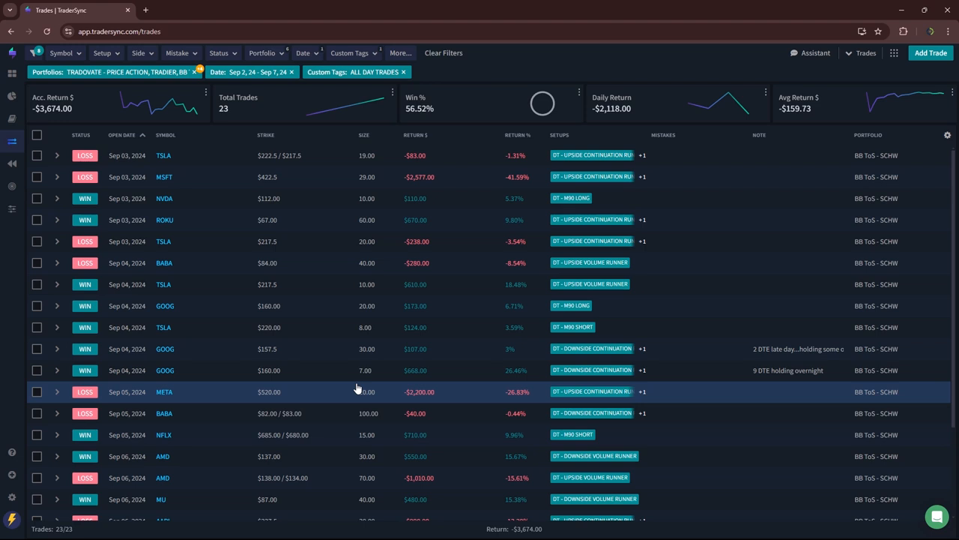
mouse_move(379, 380)
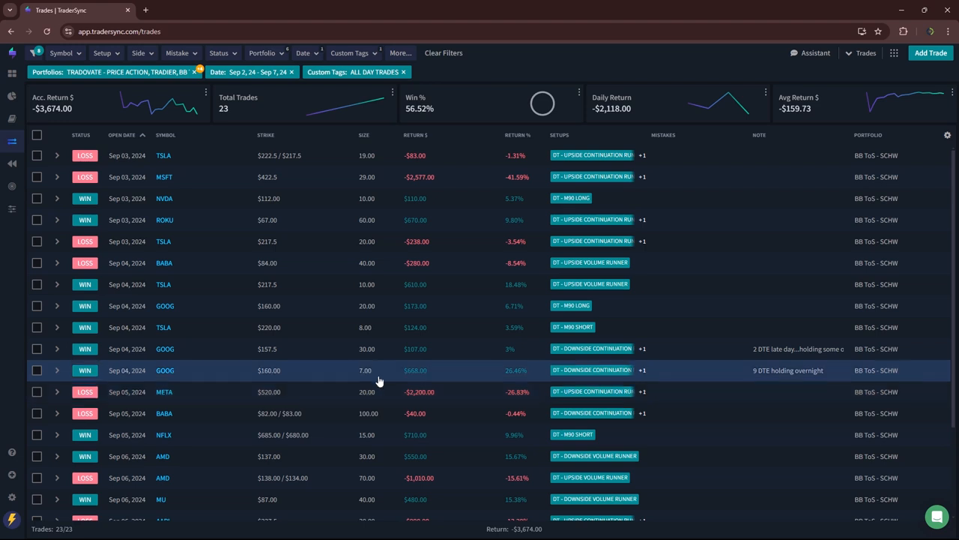
mouse_move(206, 241)
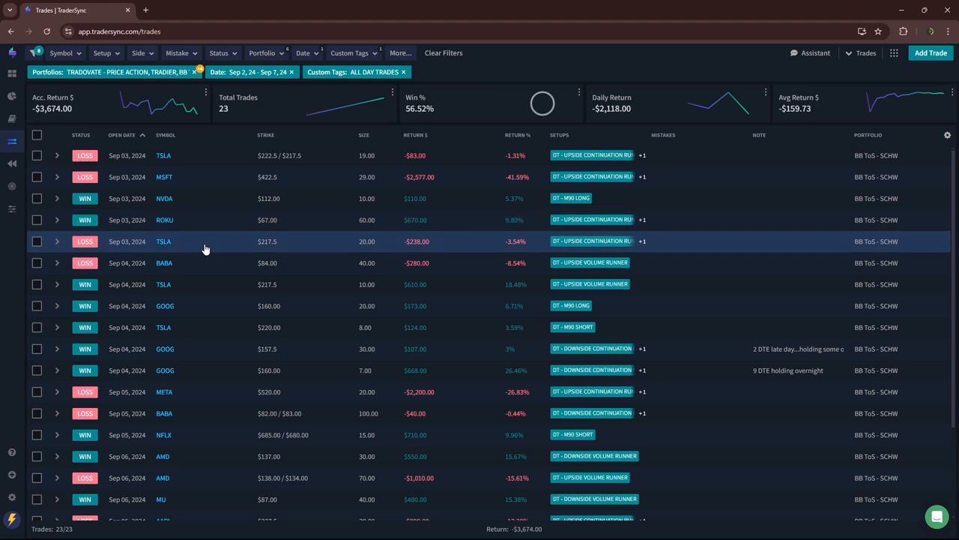
mouse_move(402, 347)
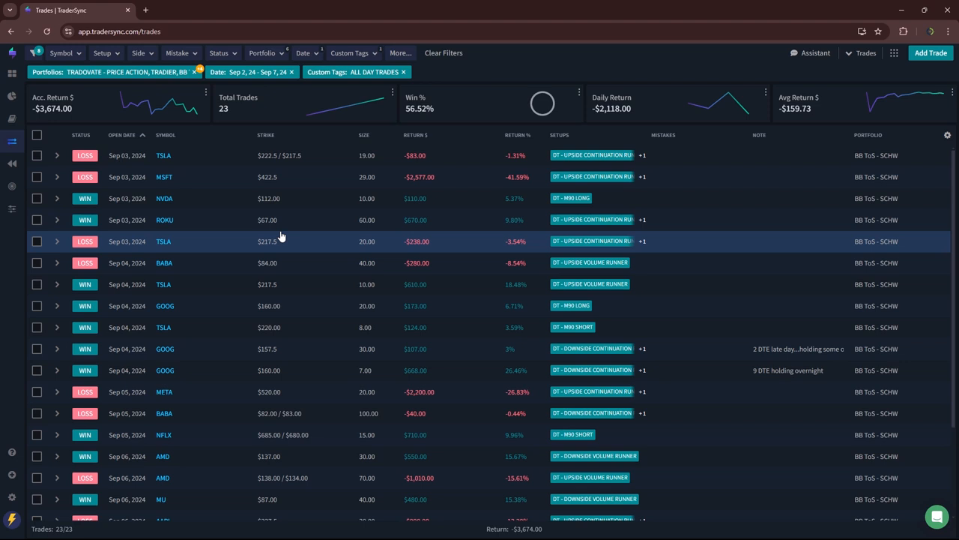
mouse_move(281, 220)
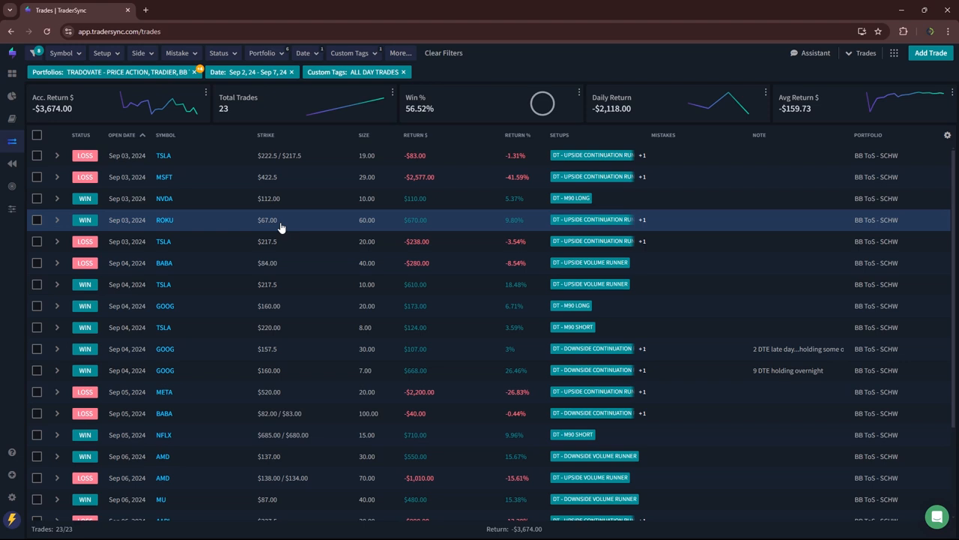
mouse_move(270, 208)
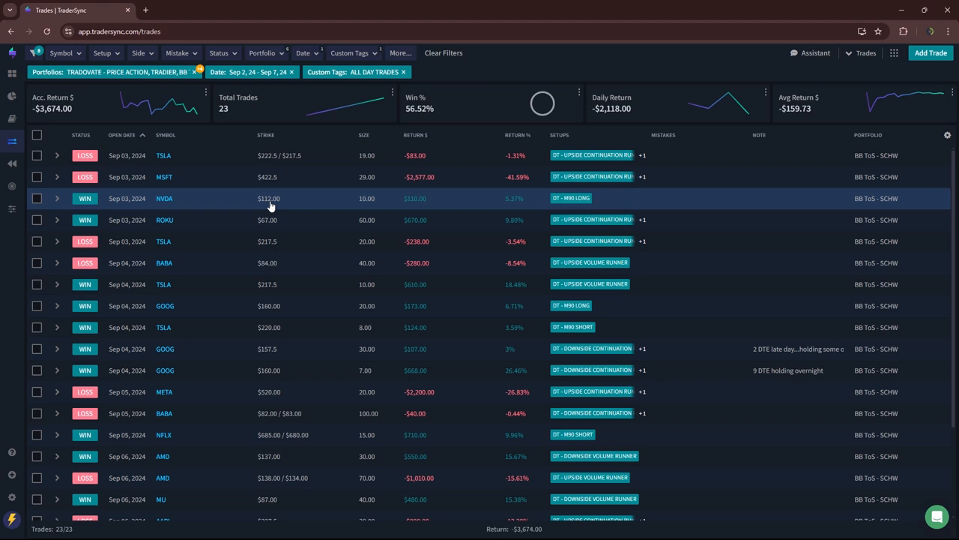
click(101, 53)
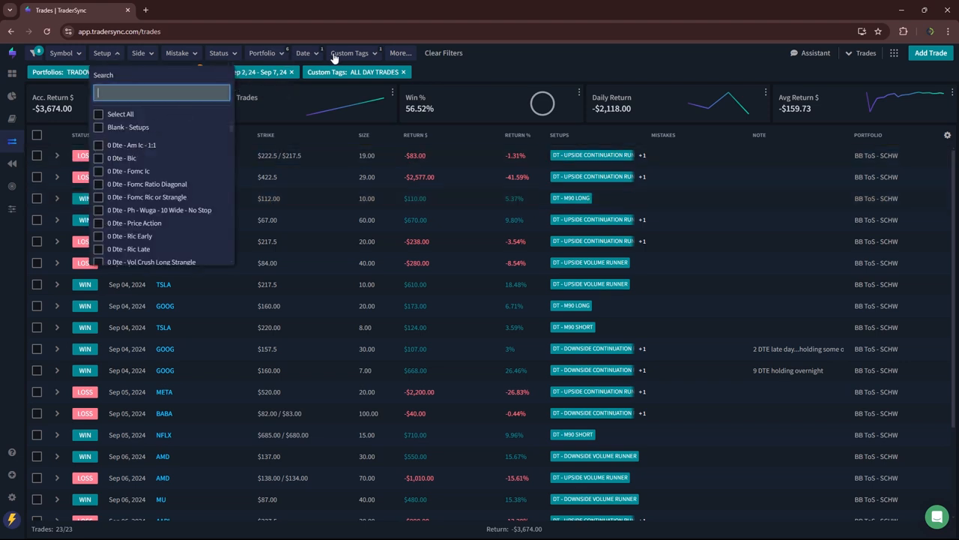
- Switch the Custom Tags filter to ALL DYNAMIC CALENDARS, showing ten calendar trades
click(349, 53)
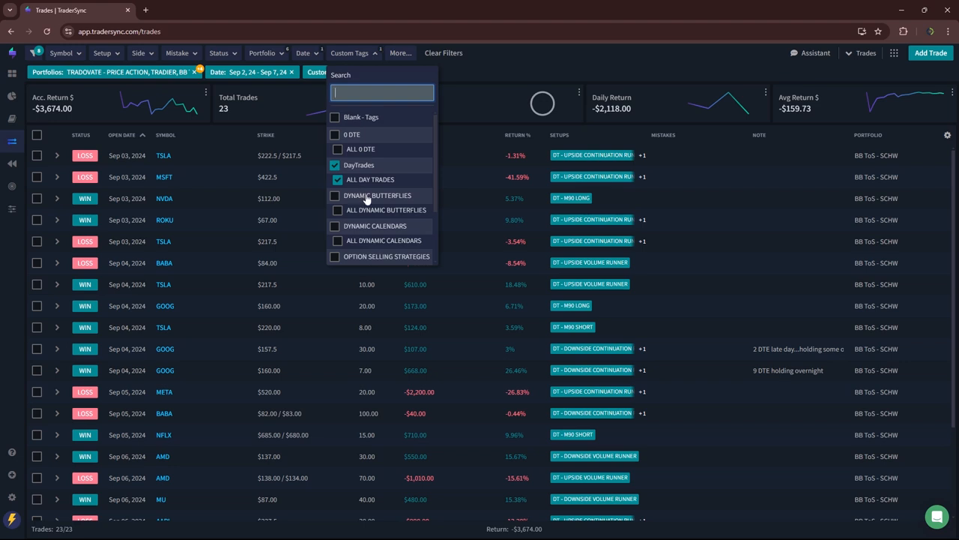
click(335, 226)
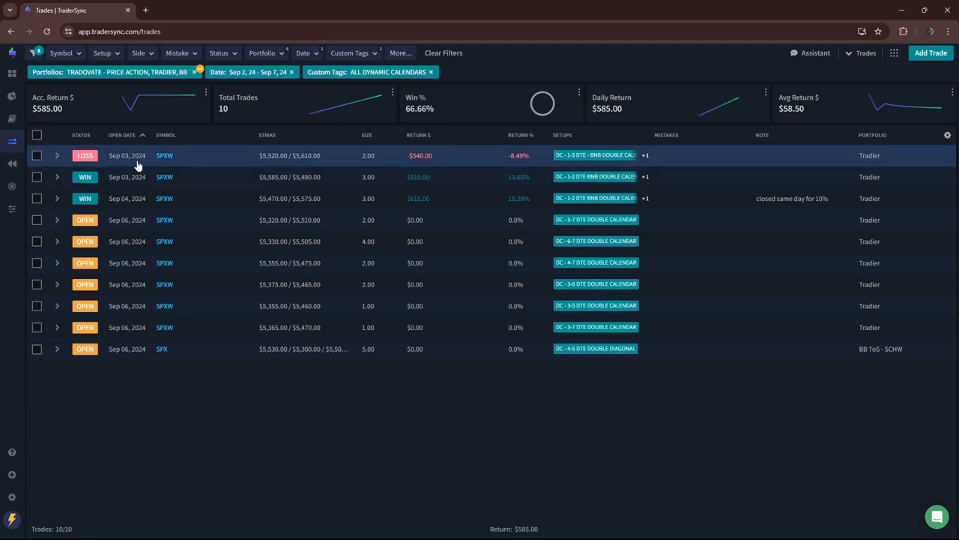
mouse_move(535, 167)
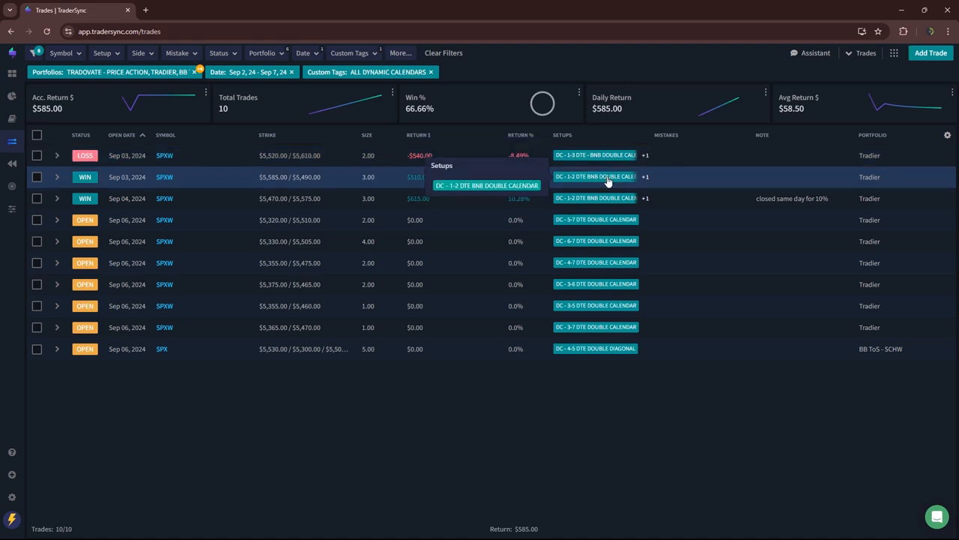
mouse_move(411, 171)
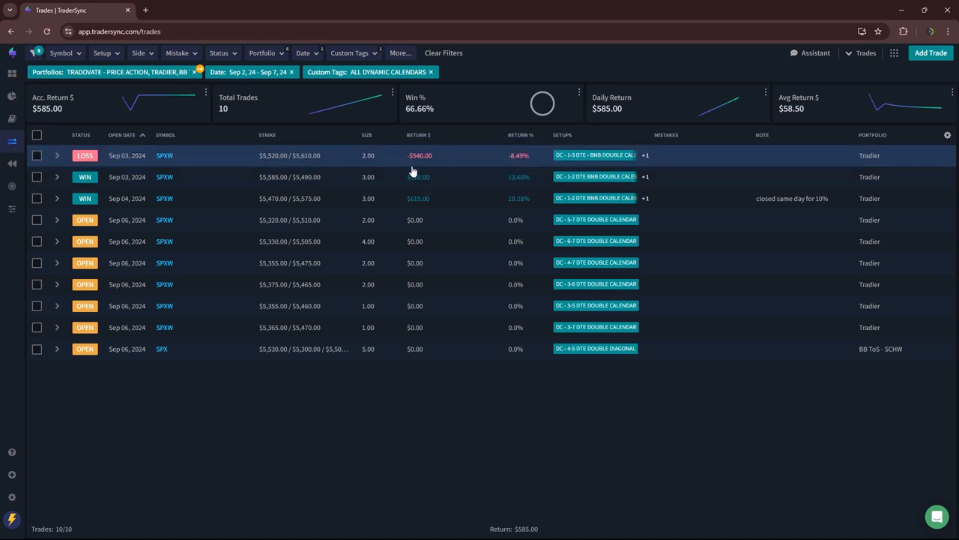
mouse_move(429, 198)
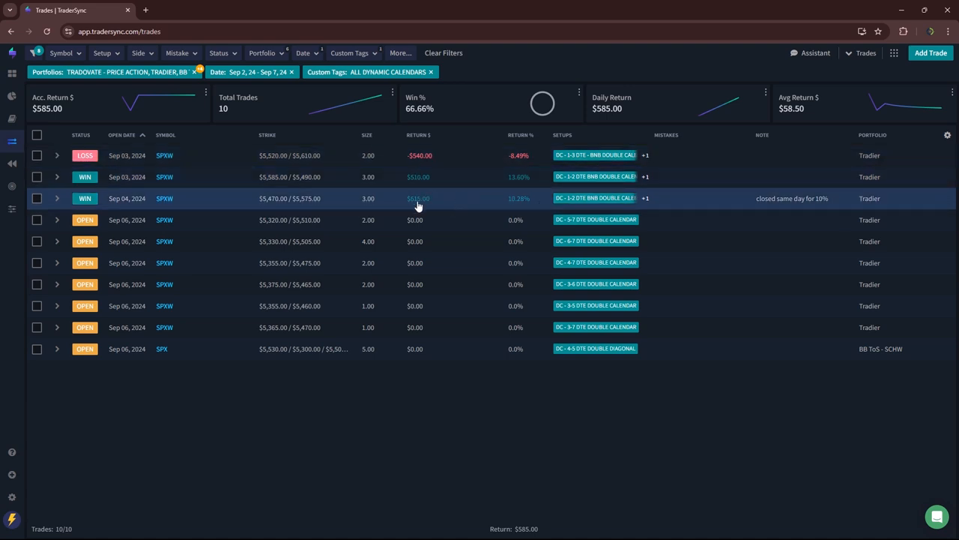
mouse_move(69, 120)
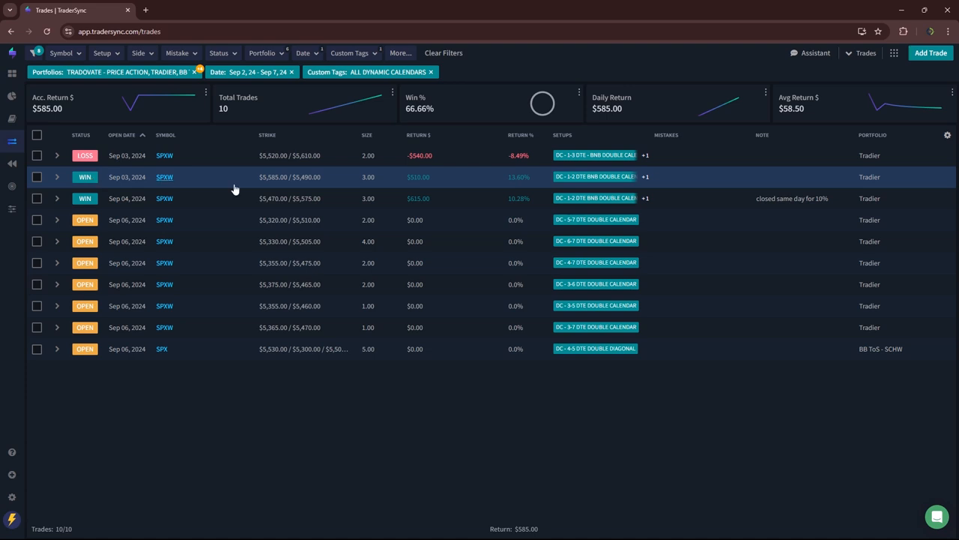
mouse_move(387, 188)
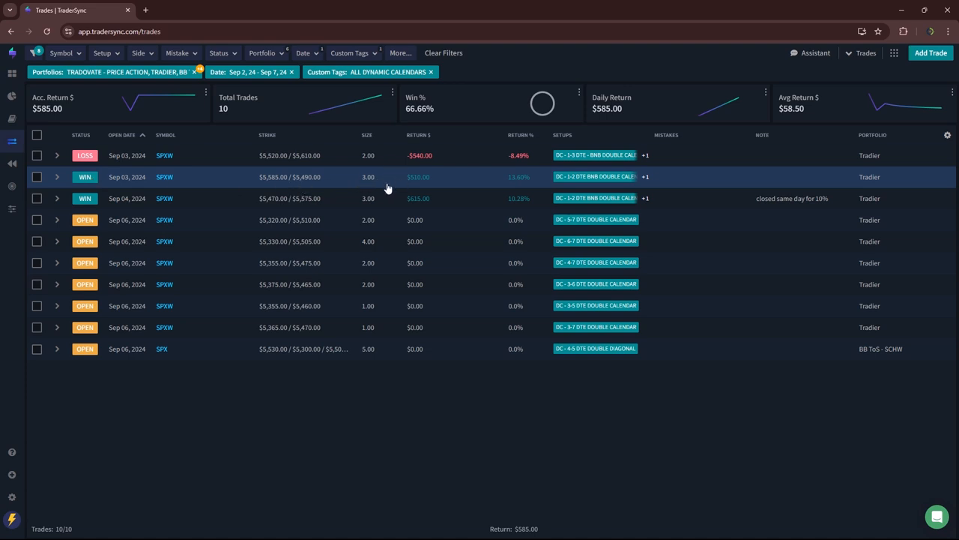
mouse_move(278, 284)
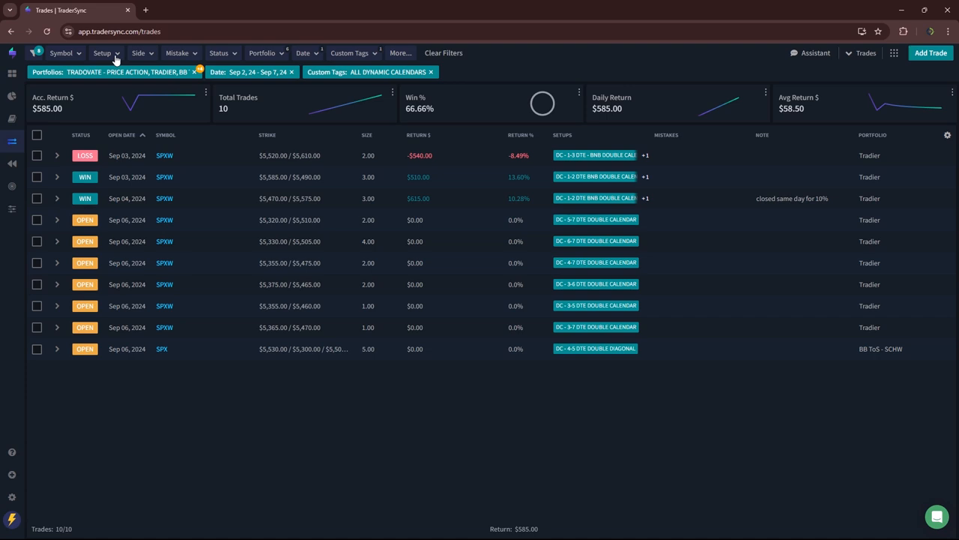
- Review ALL OPTION SELLING trades, then switch the Custom Tags filter to ALL TRANSFORMERS
click(349, 53)
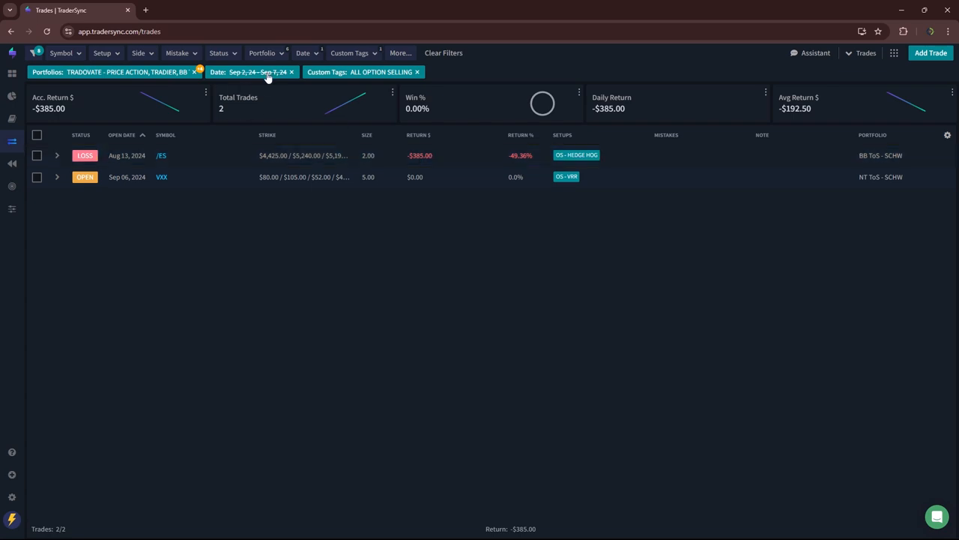
click(349, 52)
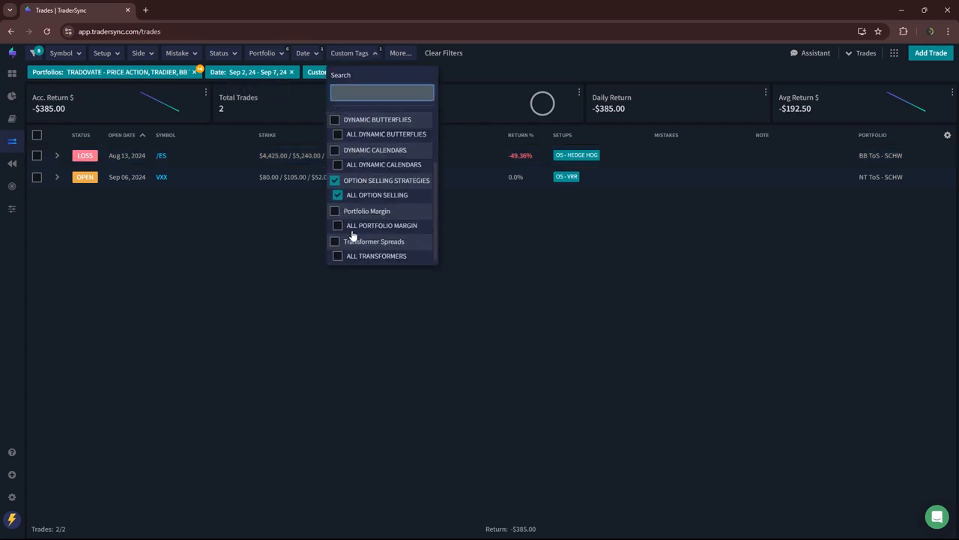
click(337, 256)
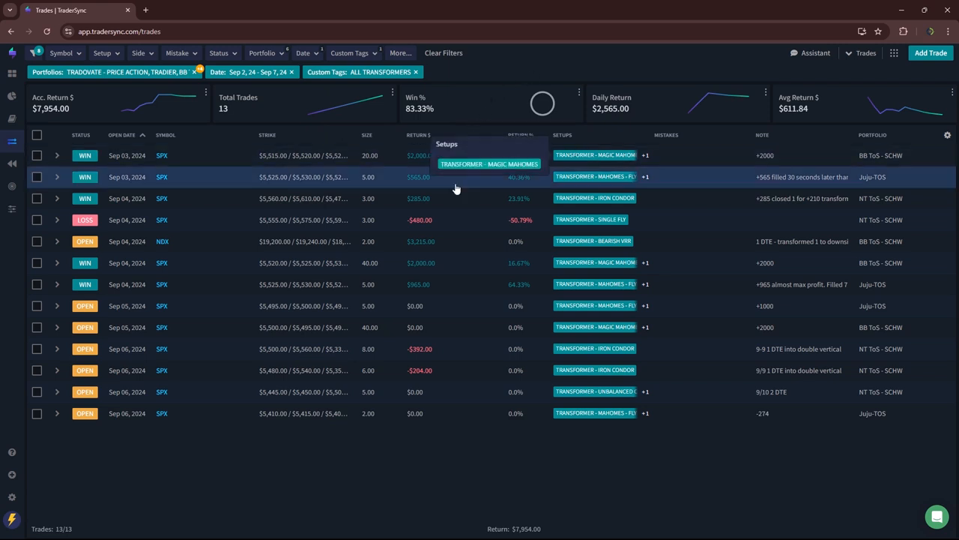
mouse_move(391, 163)
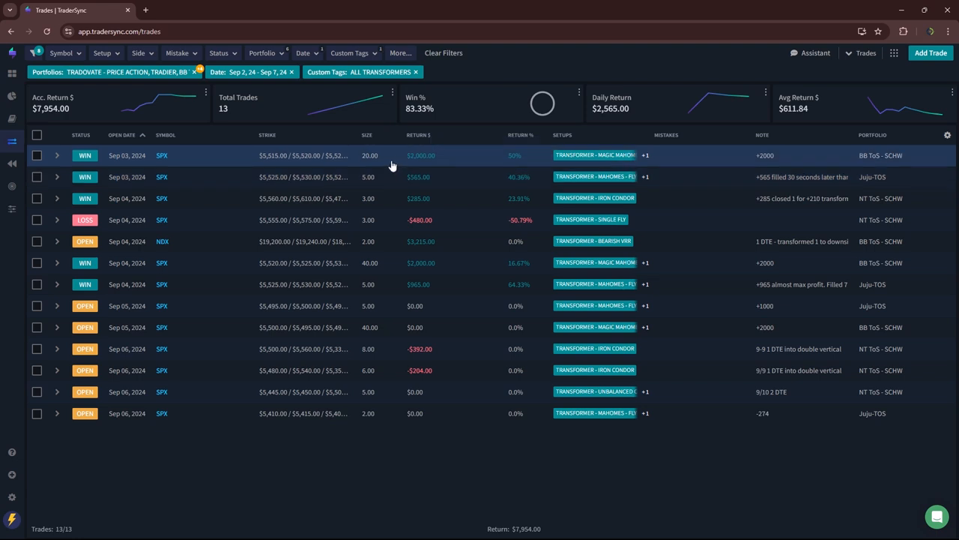
mouse_move(396, 180)
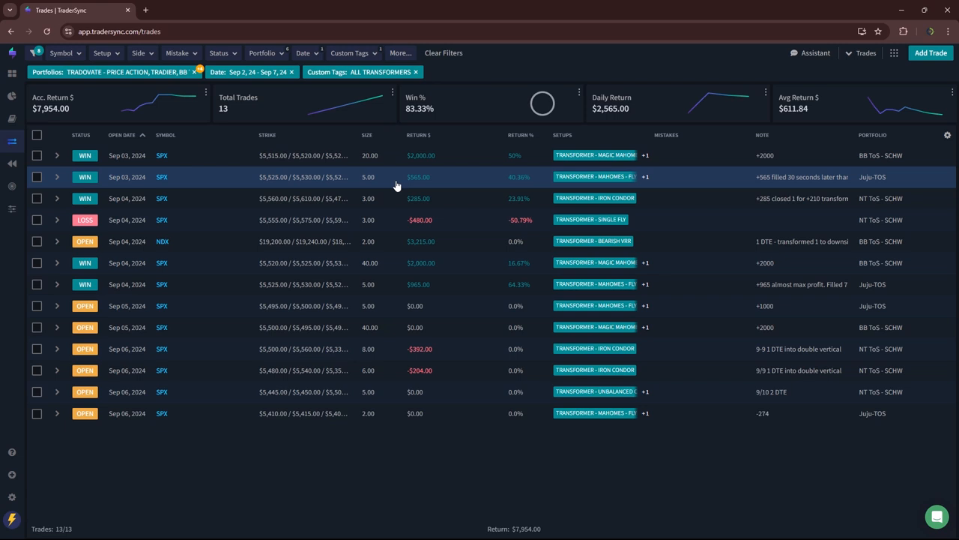
mouse_move(407, 197)
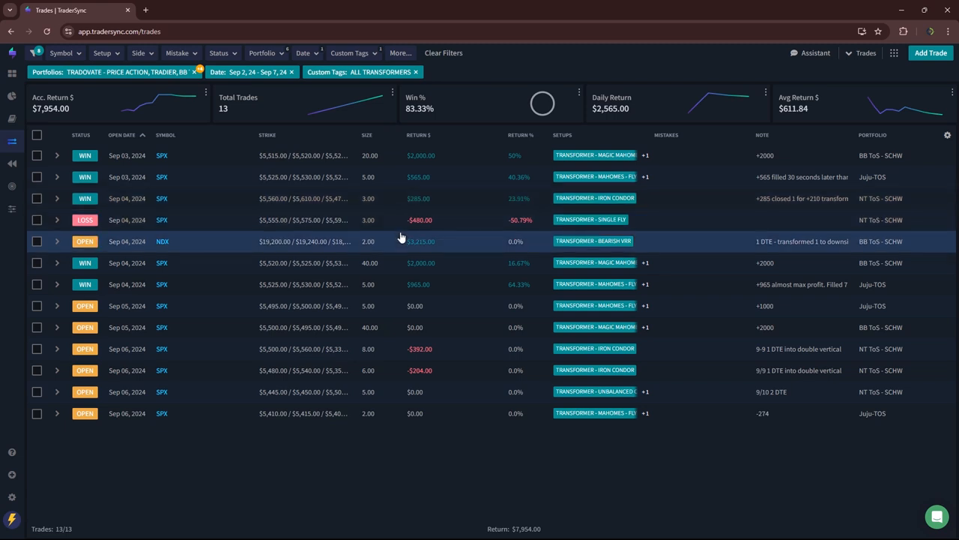
mouse_move(400, 243)
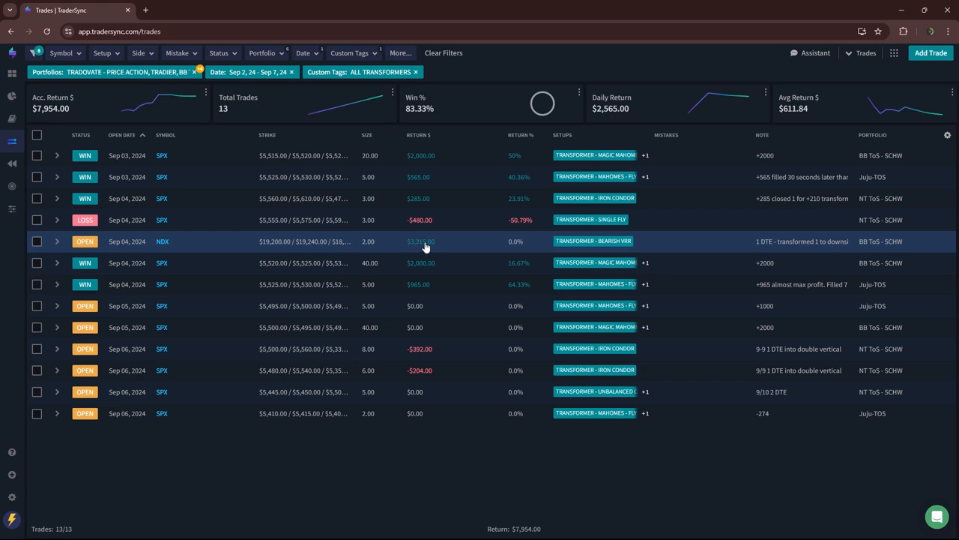
mouse_move(422, 248)
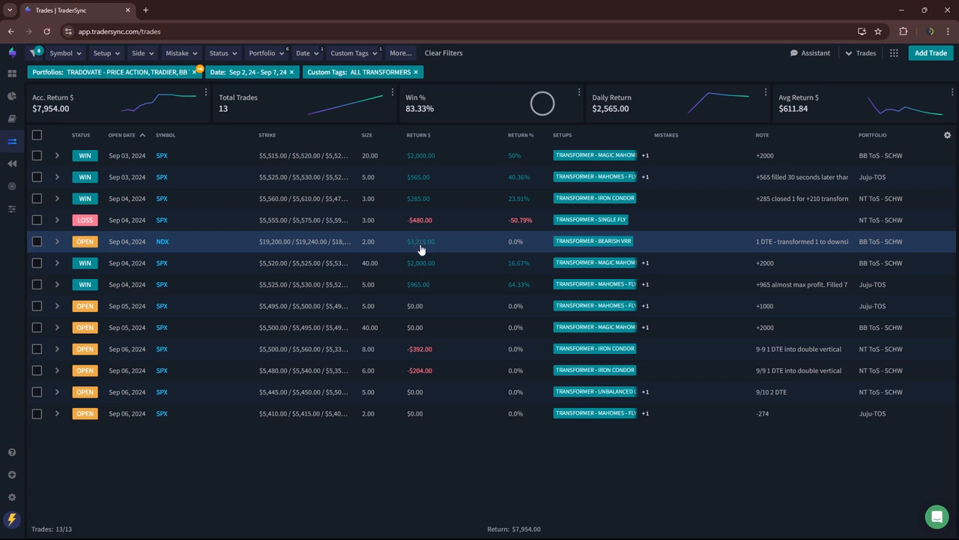
mouse_move(48, 114)
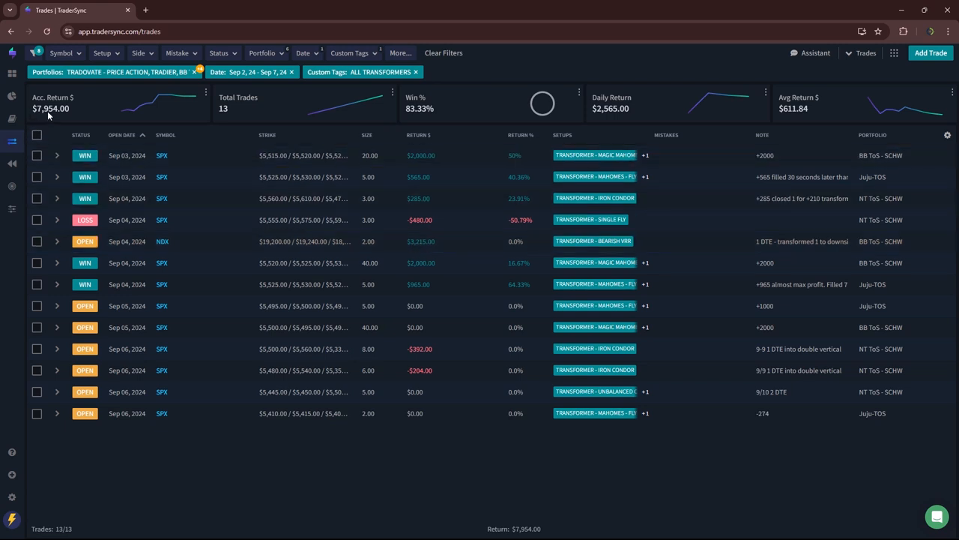
mouse_move(412, 241)
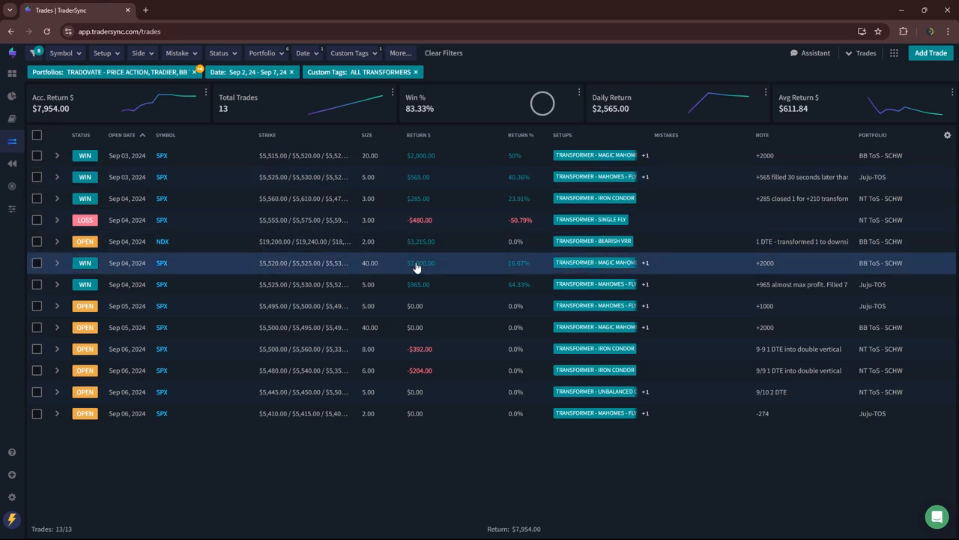
mouse_move(417, 284)
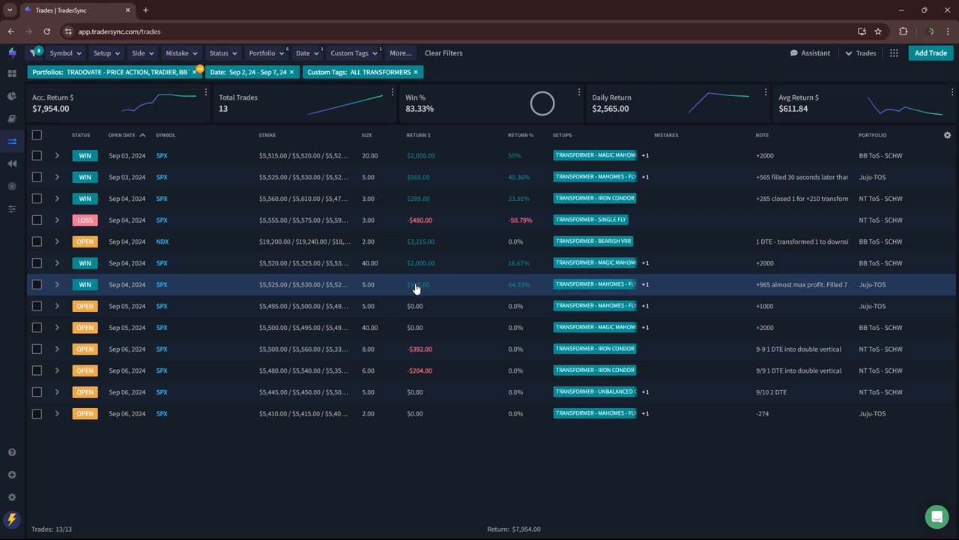
mouse_move(423, 301)
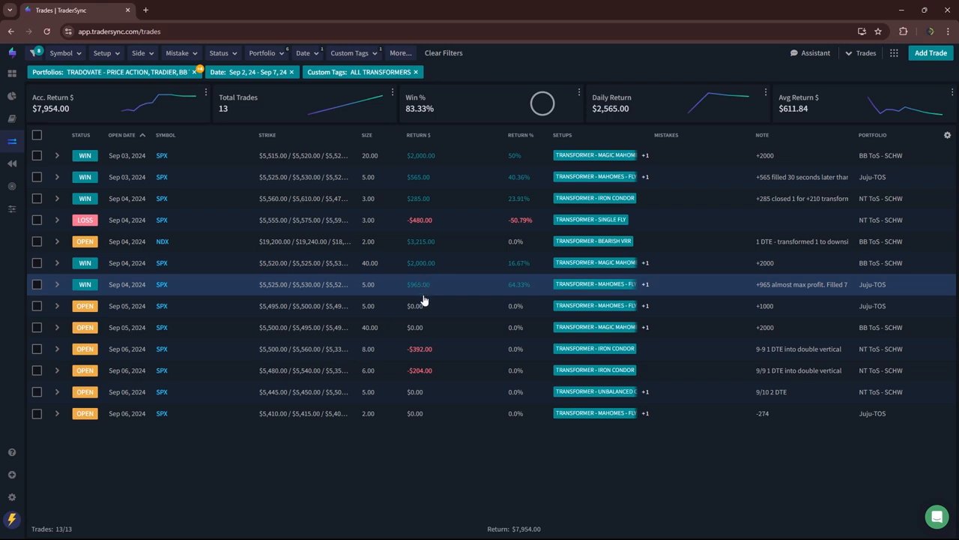
mouse_move(764, 307)
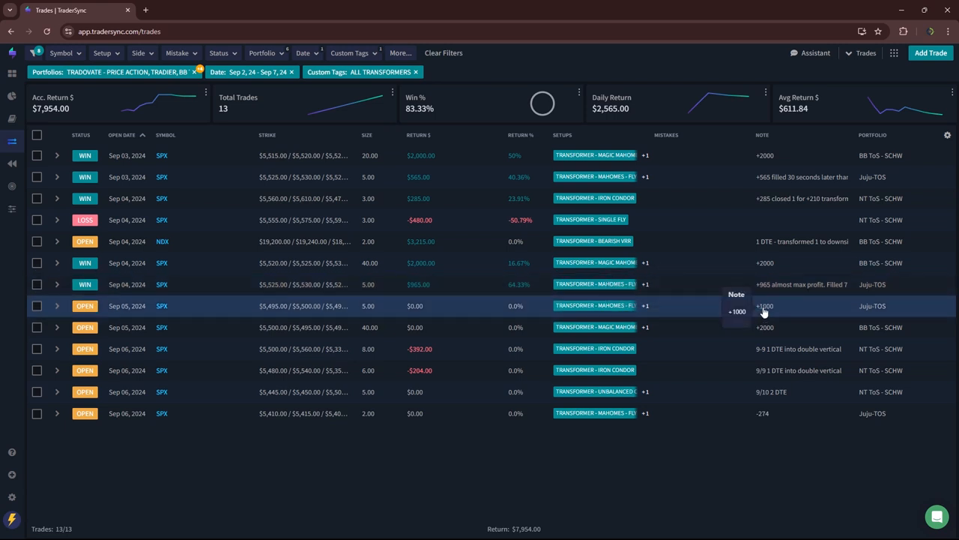
mouse_move(765, 327)
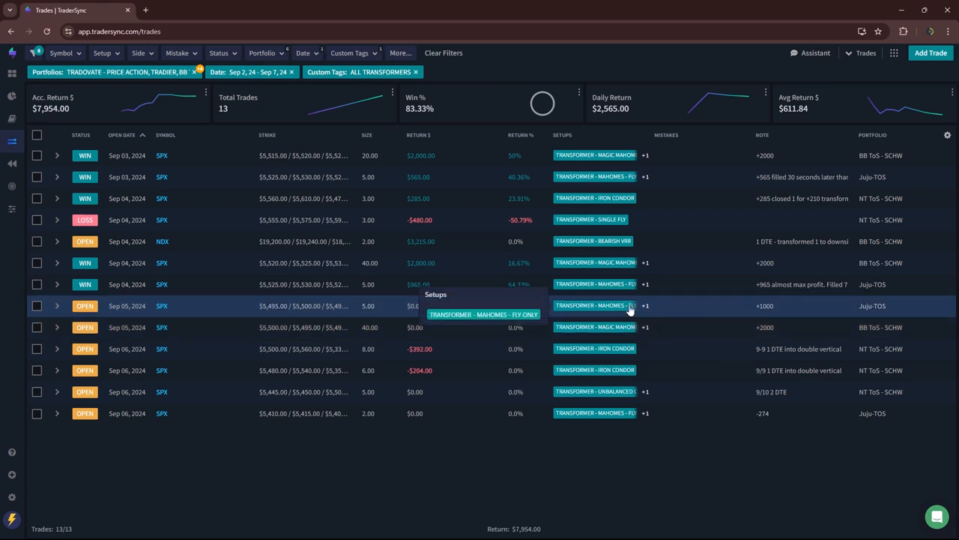
mouse_move(755, 328)
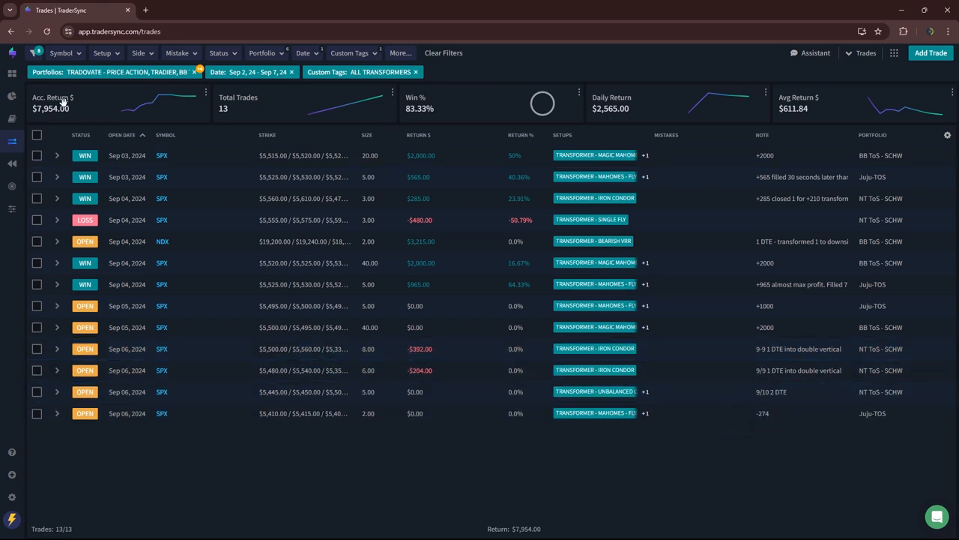
mouse_move(418, 348)
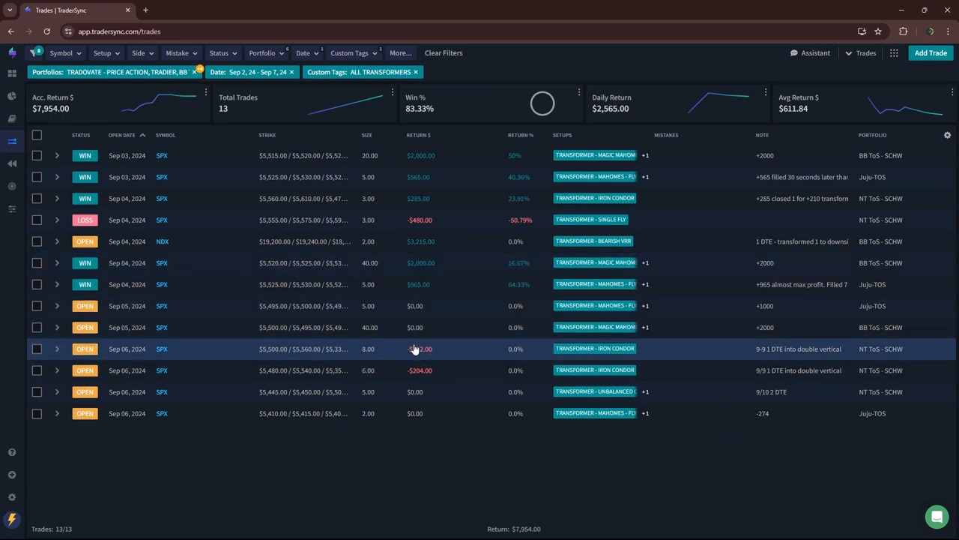
mouse_move(402, 359)
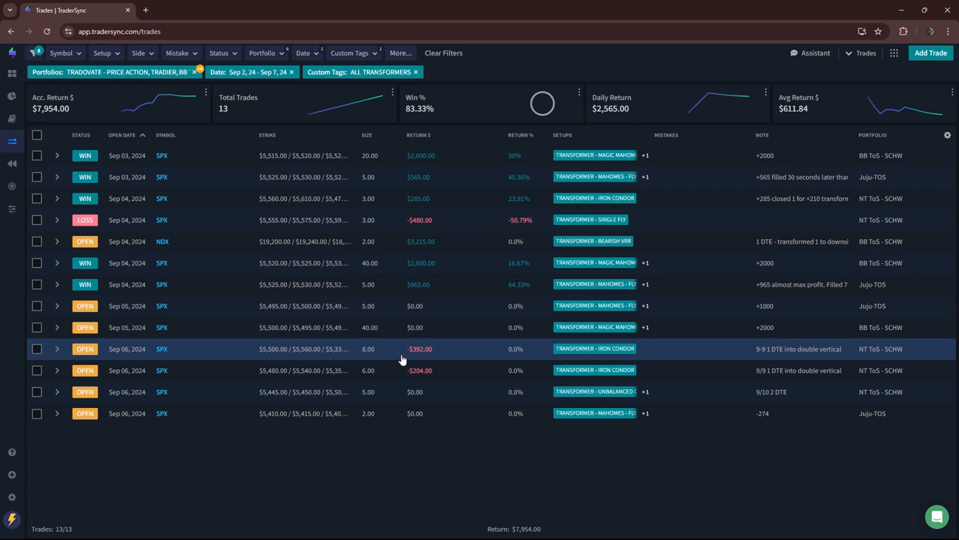
mouse_move(394, 344)
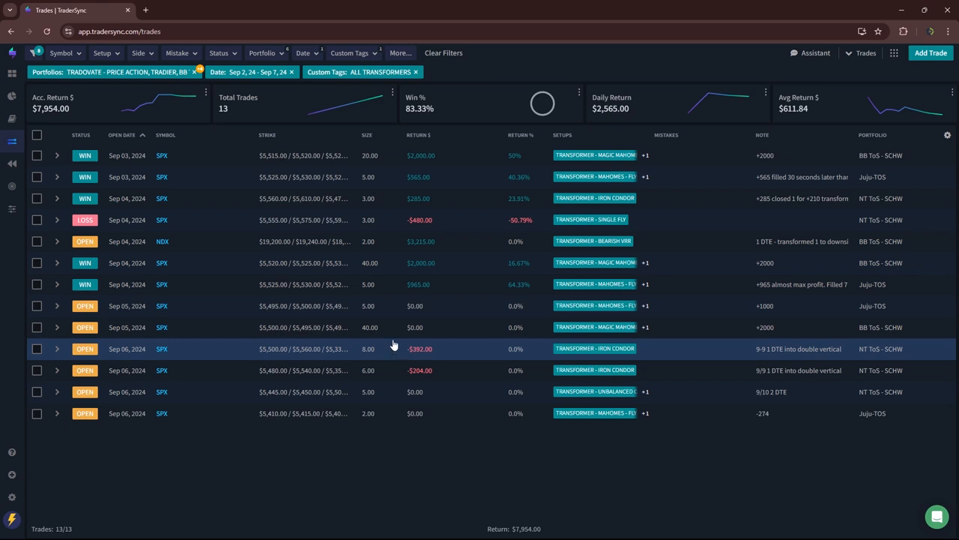